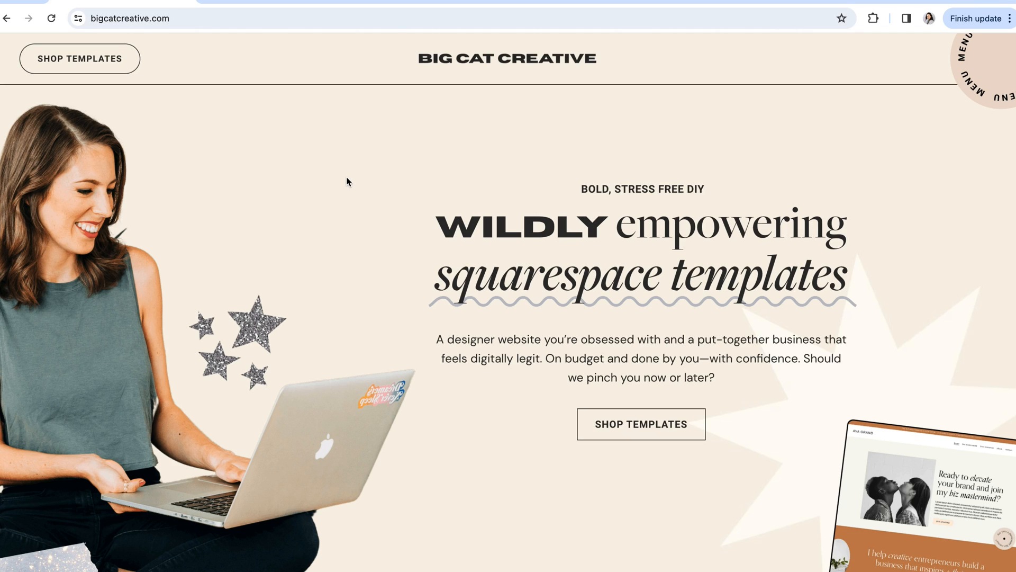
mouse_move(293, 201)
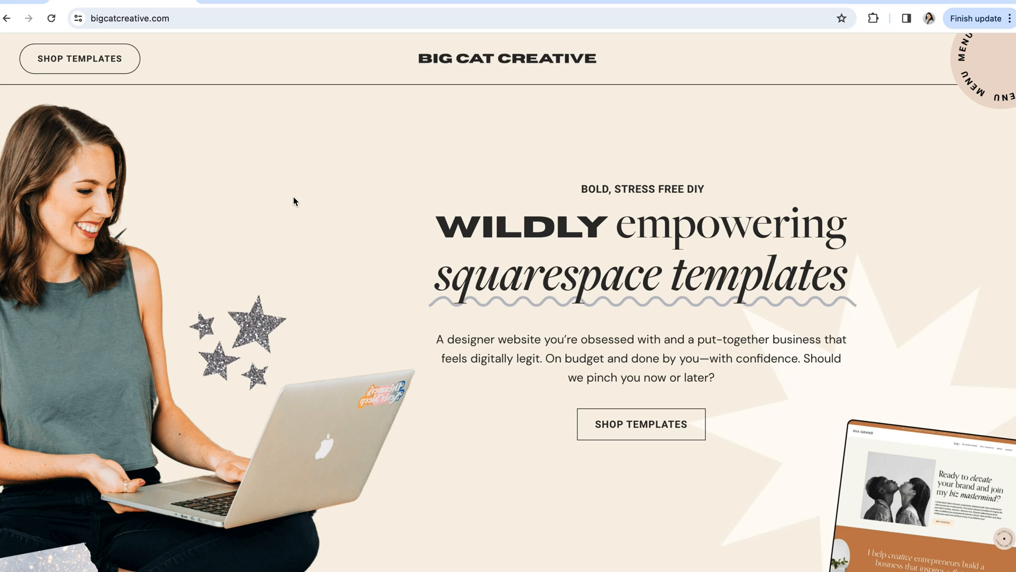
mouse_move(295, 201)
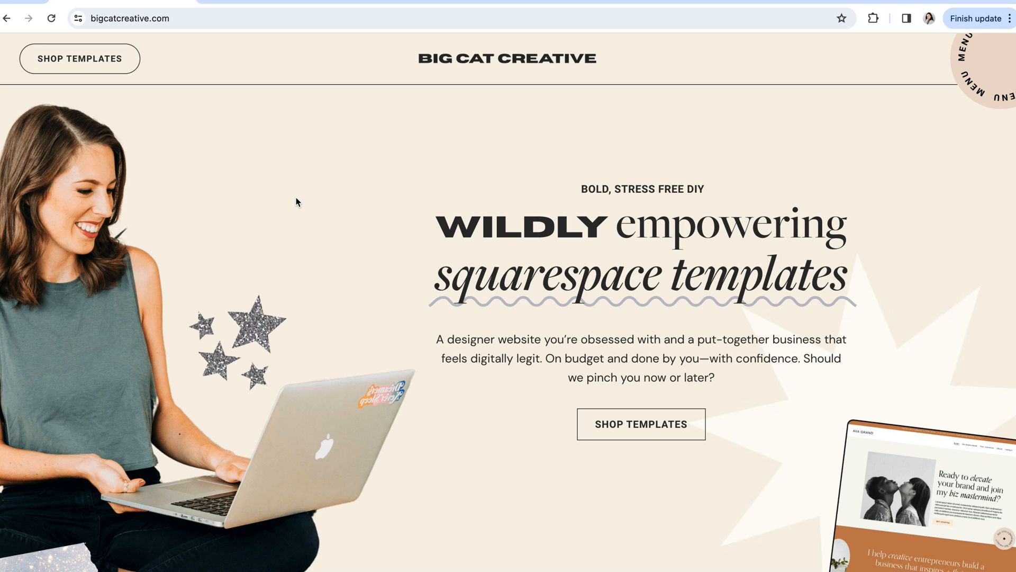
mouse_move(311, 223)
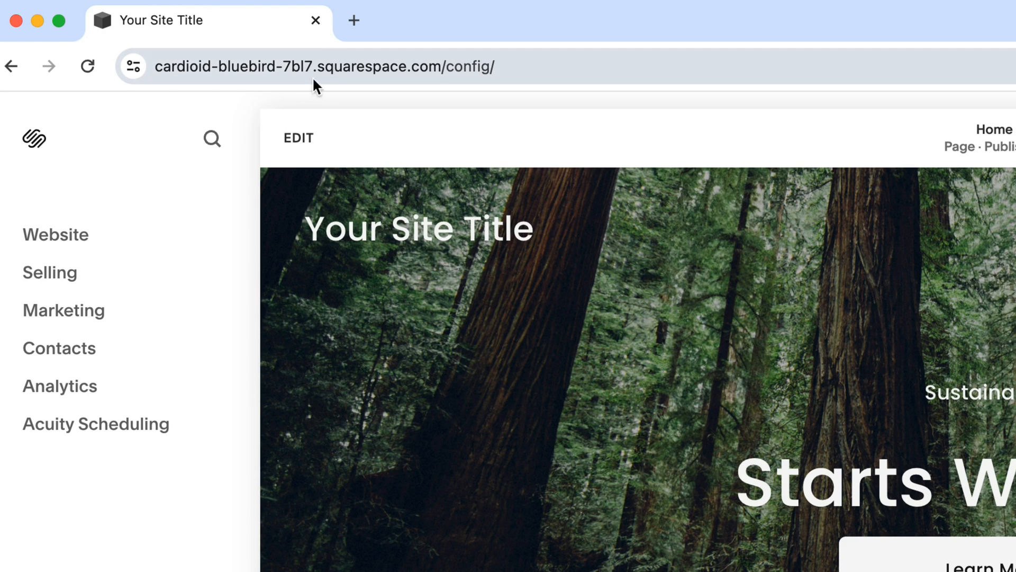
Step: Open the Domains settings listing the built-in cardioid-bluebird-7bl7.squarespace.com domain
double_click(445, 67)
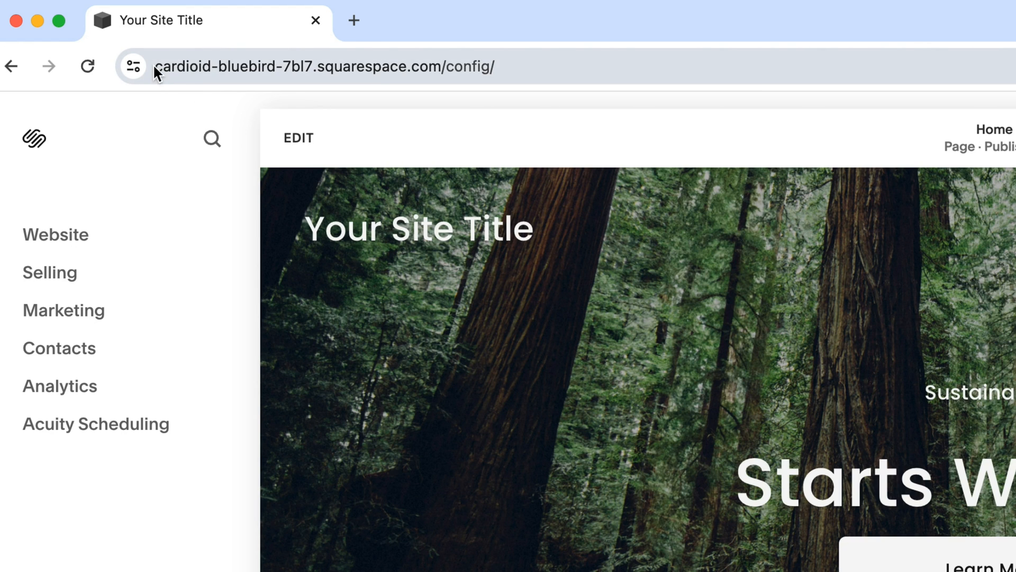
mouse_move(288, 67)
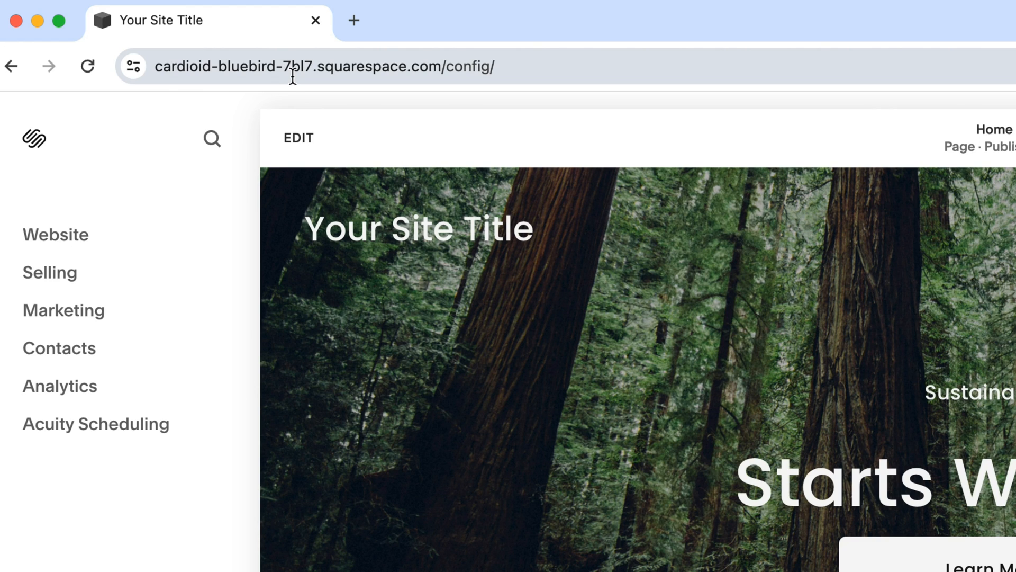
mouse_move(290, 87)
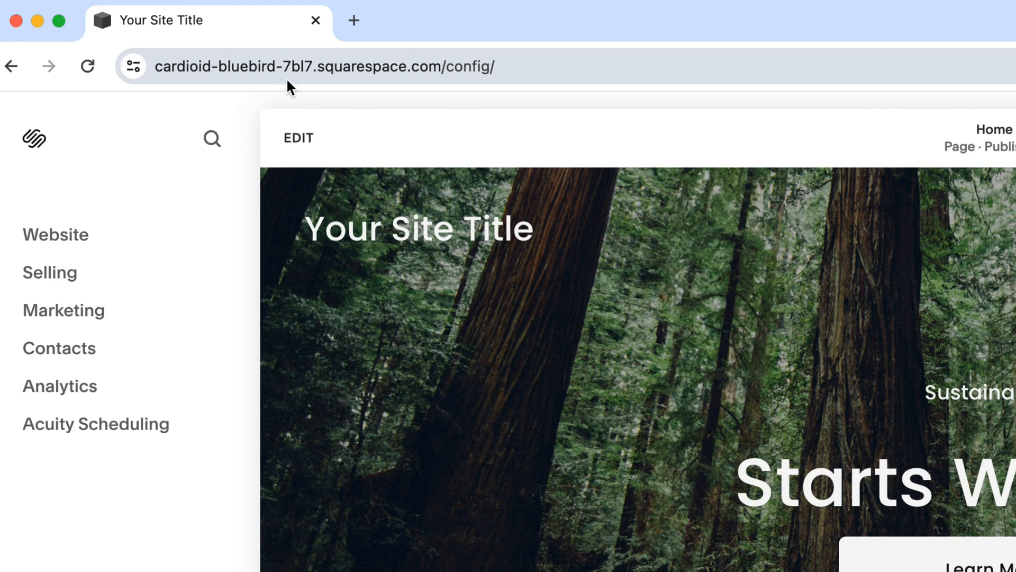
mouse_move(272, 123)
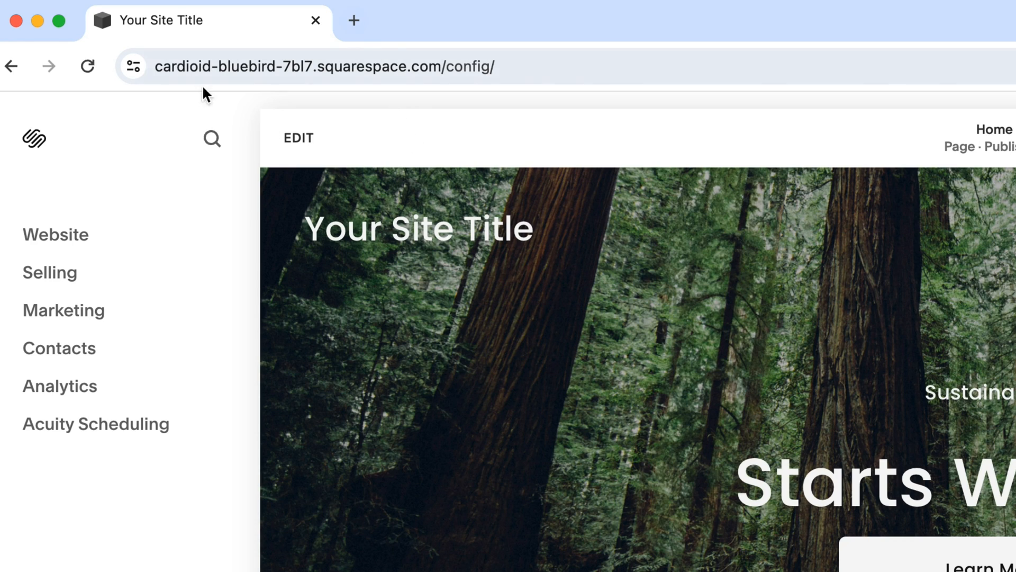
mouse_move(379, 102)
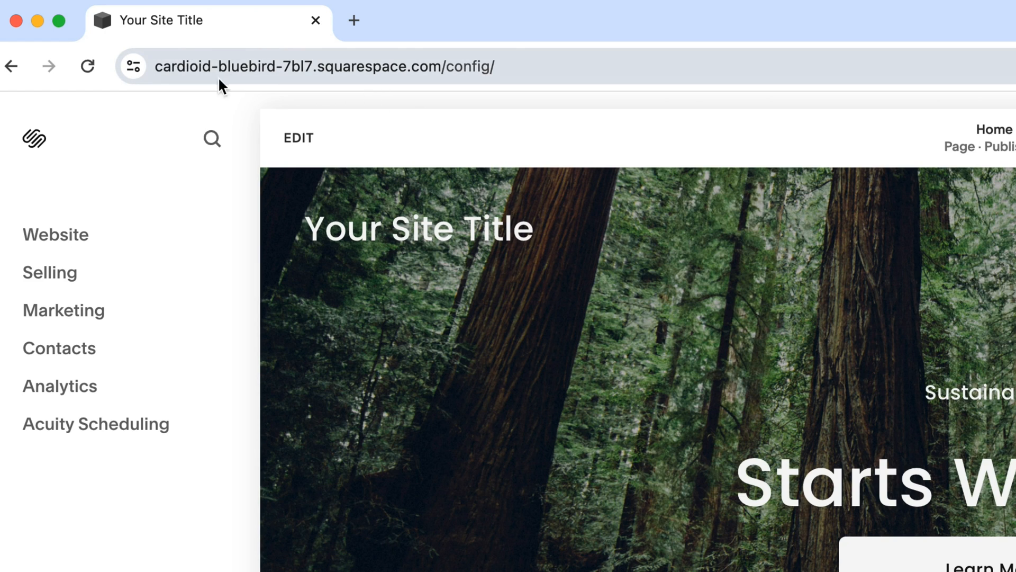
click(324, 66)
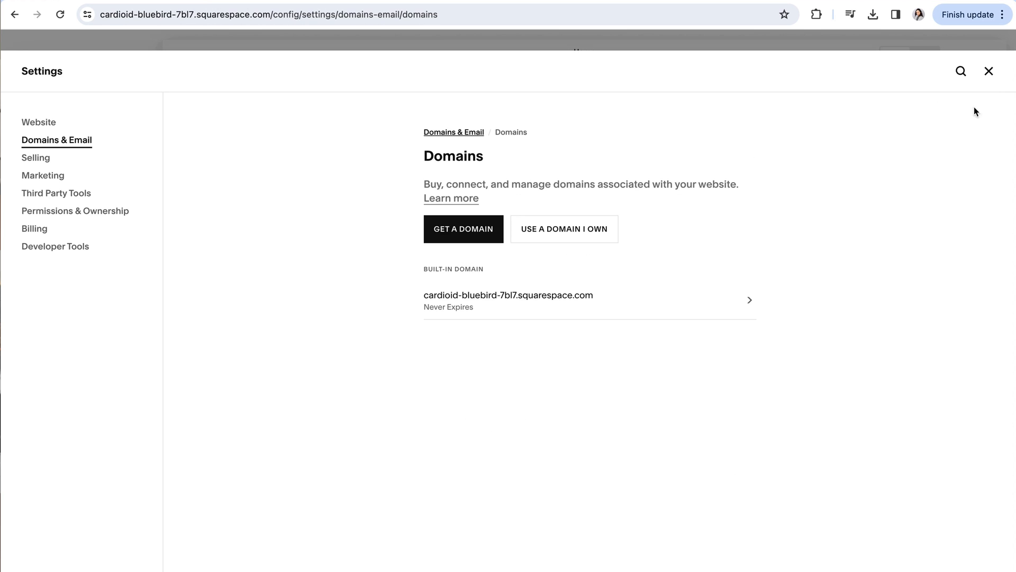
click(987, 70)
text(domain)
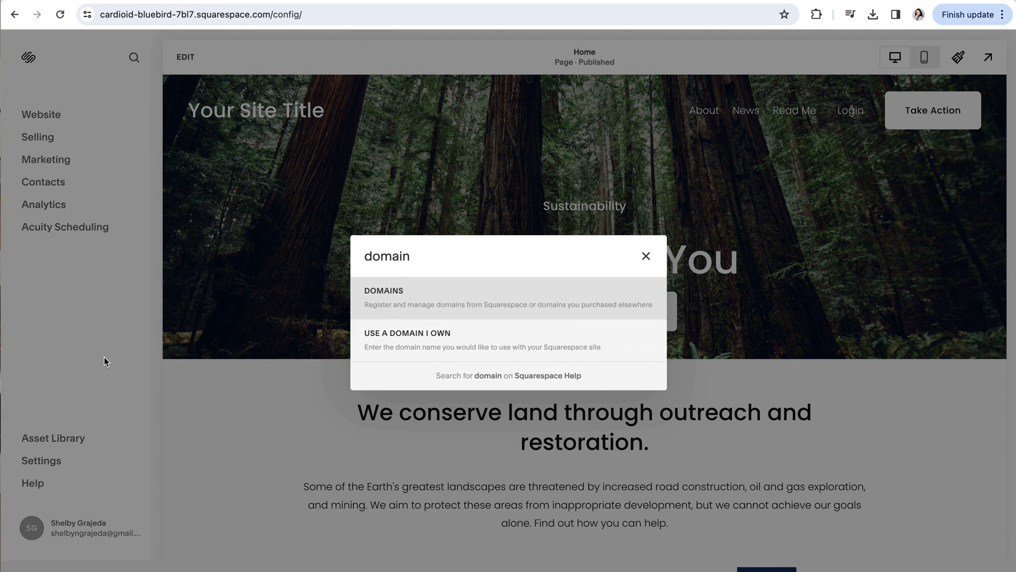
click(383, 297)
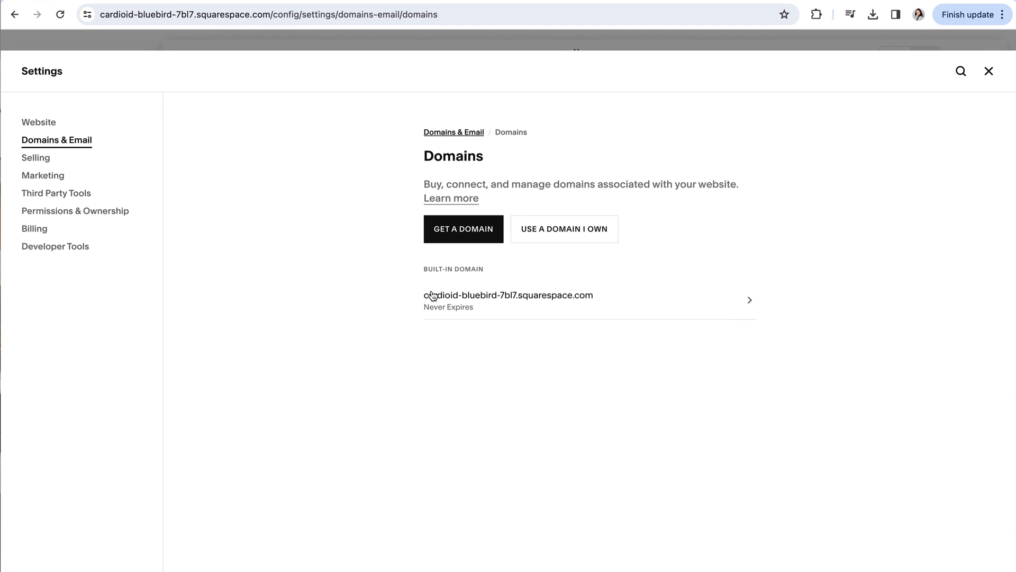
mouse_move(380, 271)
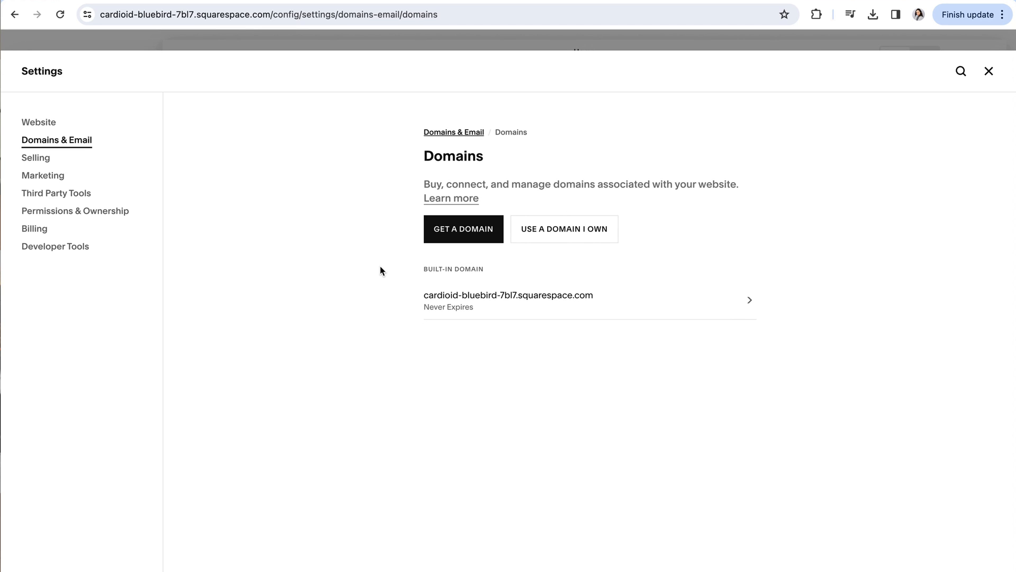
mouse_move(378, 269)
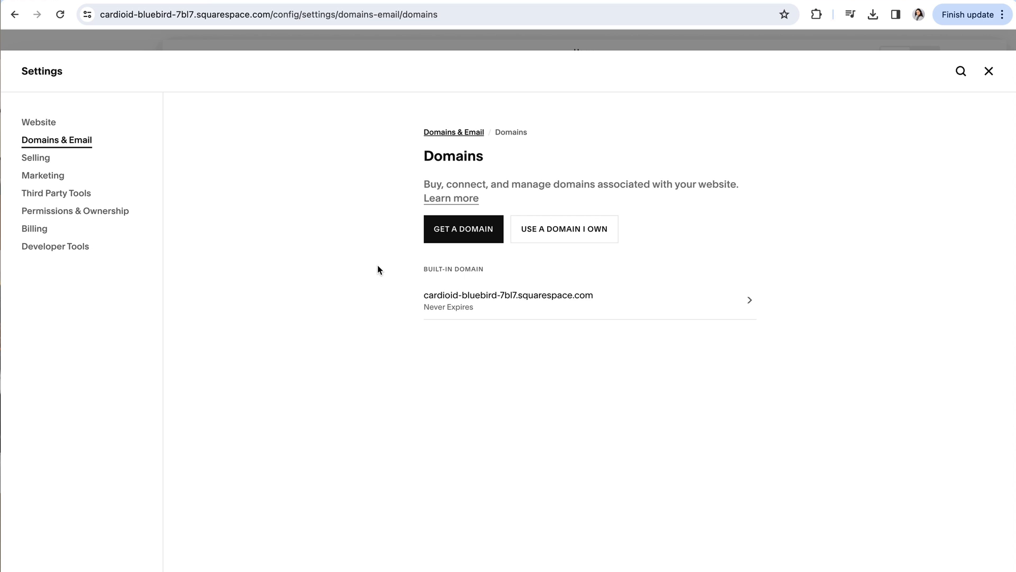
click(961, 71)
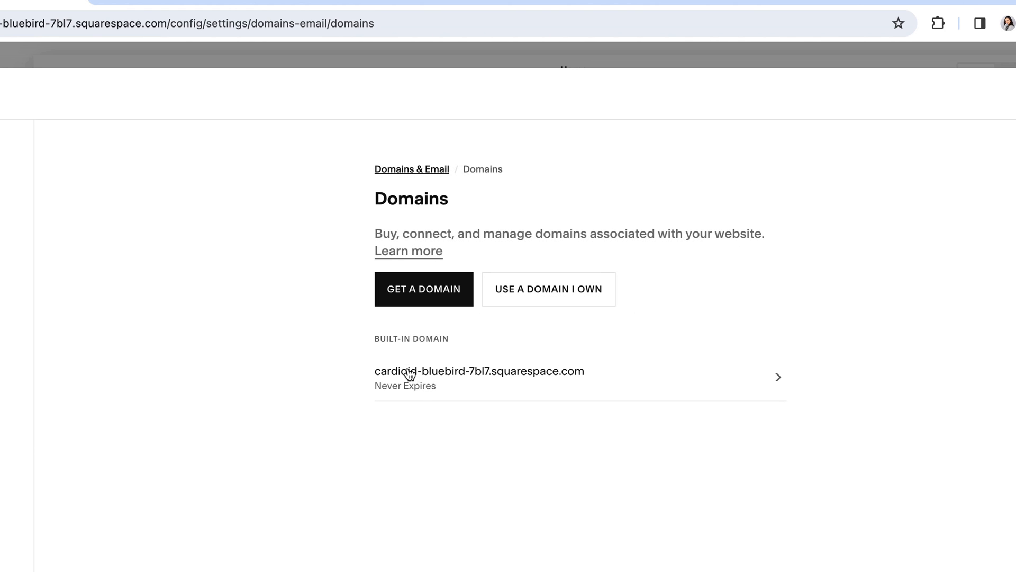
click(479, 370)
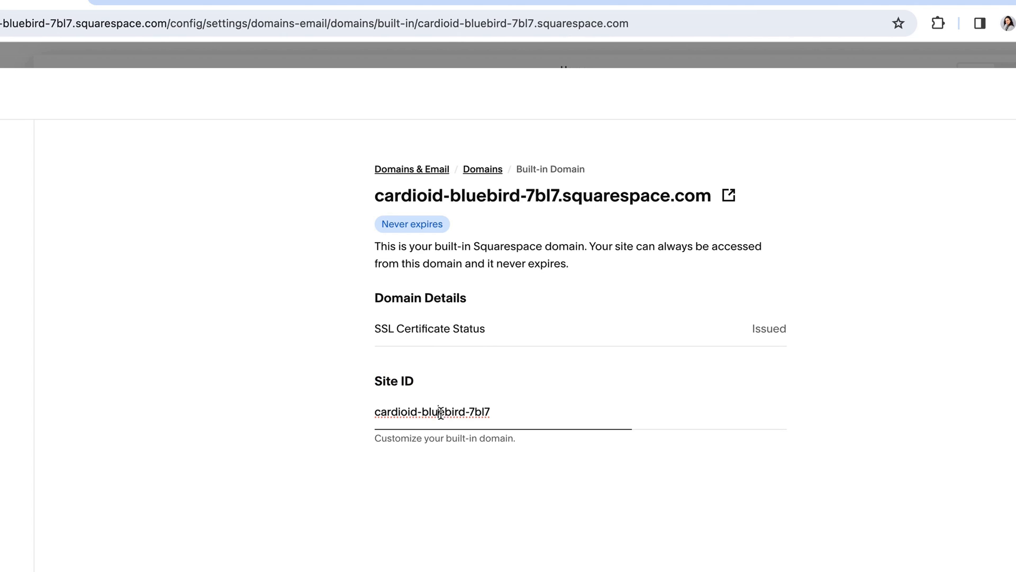
double_click(433, 413)
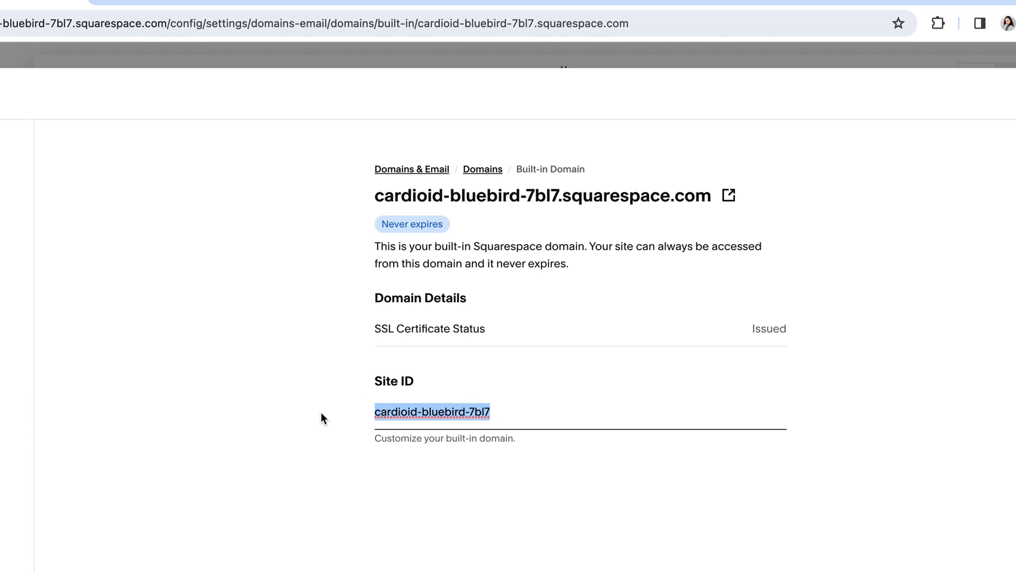
mouse_move(431, 436)
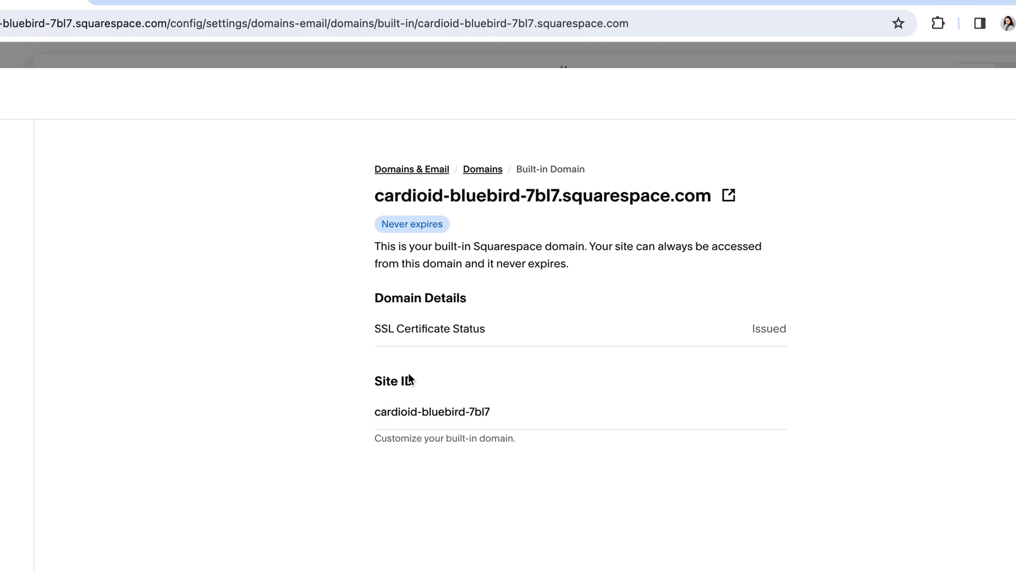
mouse_move(266, 239)
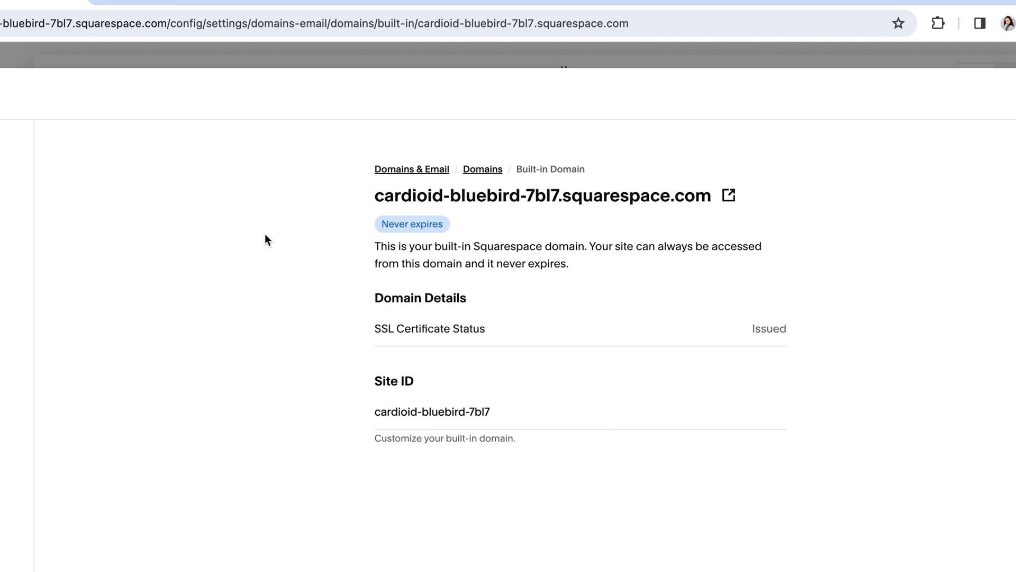
double_click(116, 24)
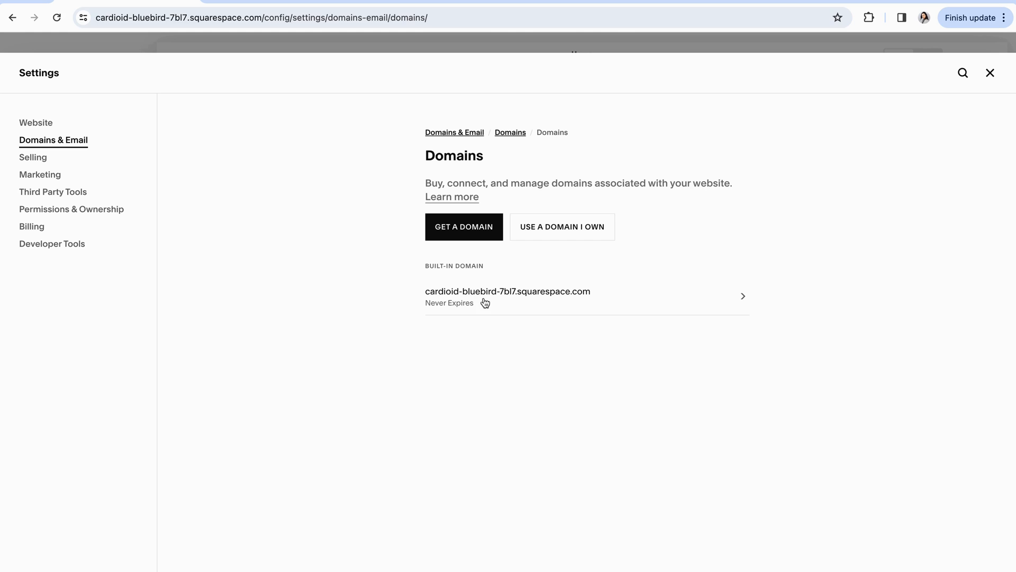
mouse_move(583, 348)
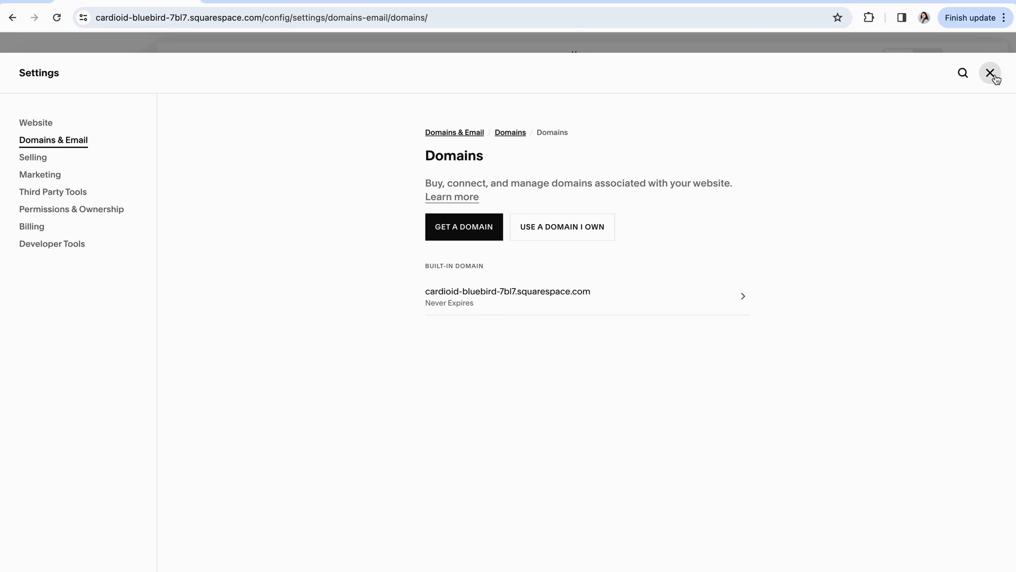
Step: Close Settings to return to the Home page preview with the 'Starts With You' hero
click(989, 72)
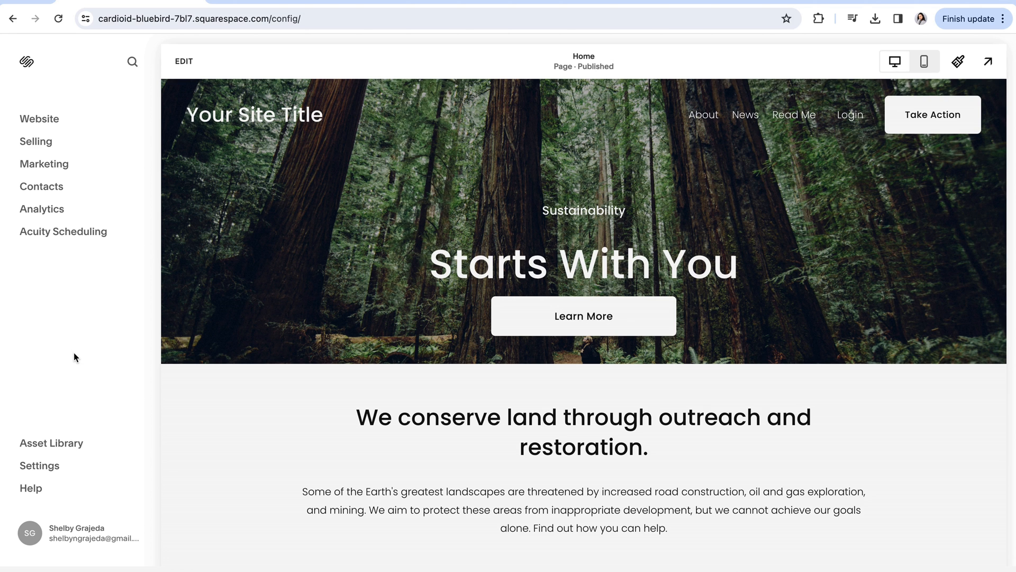
Step: Search testwebsite.com as a new domain and browse $12/year alternatives like tests-website.com
click(133, 62)
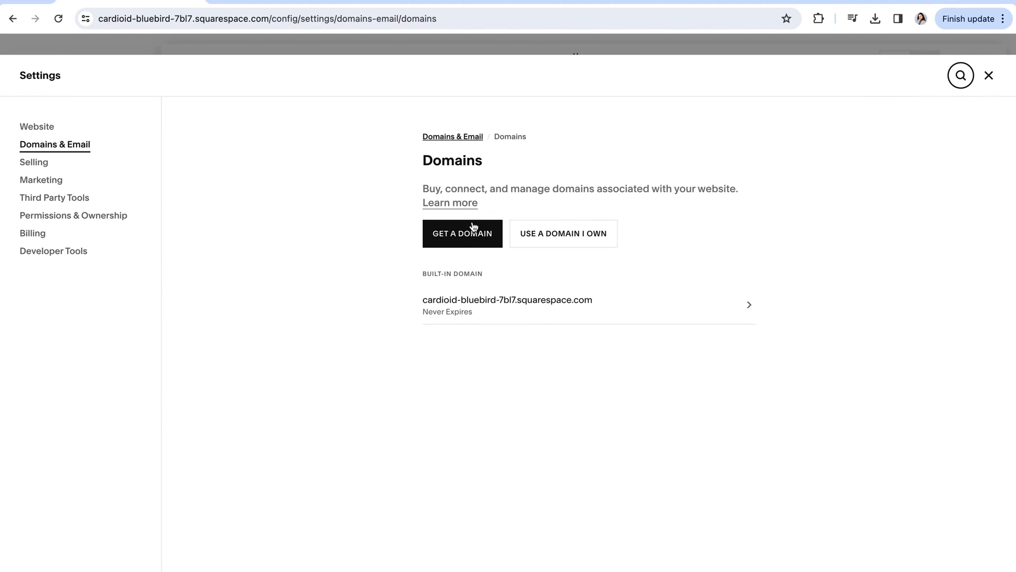
click(462, 234)
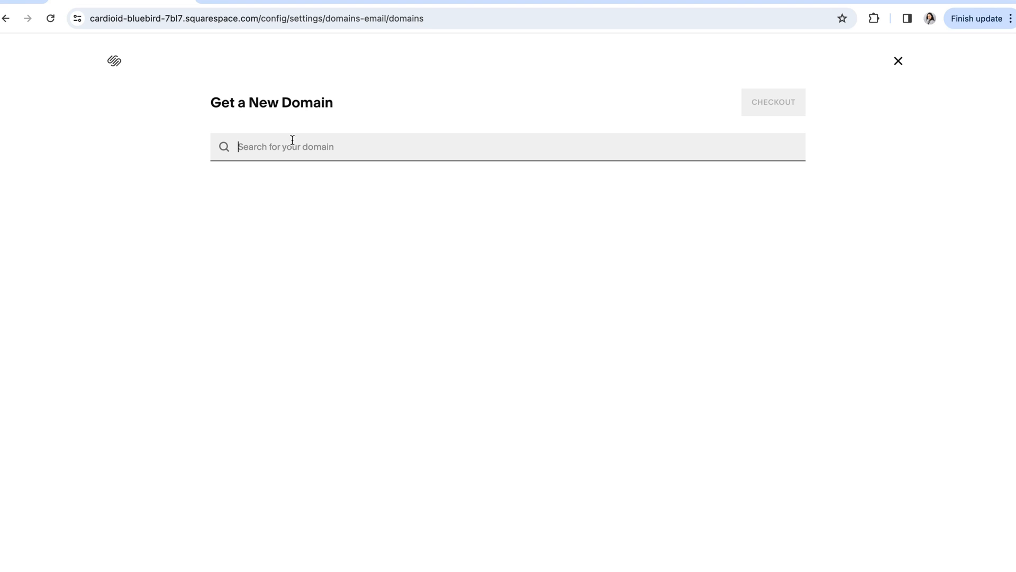
mouse_move(262, 162)
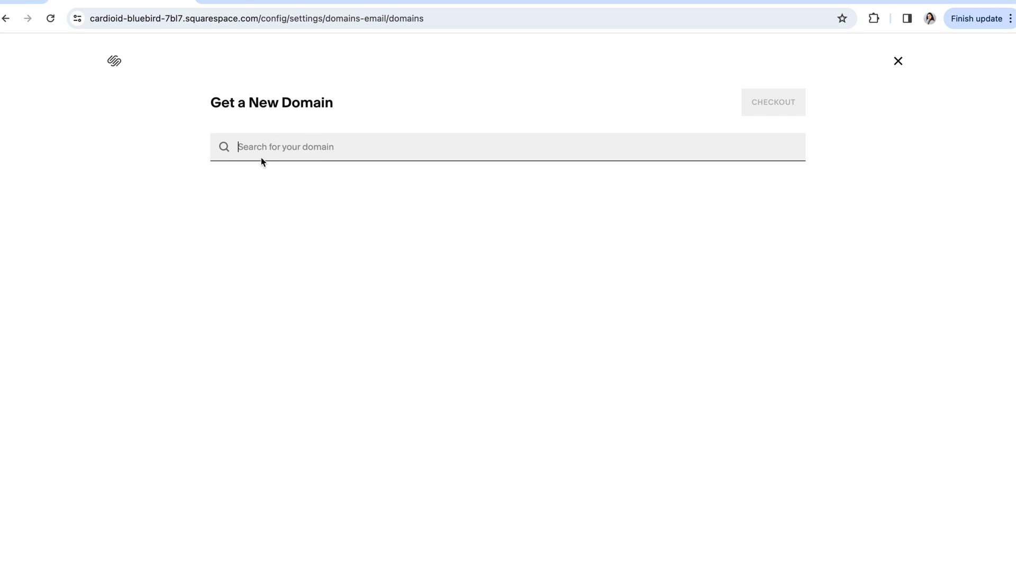
text(testwebsite.com)
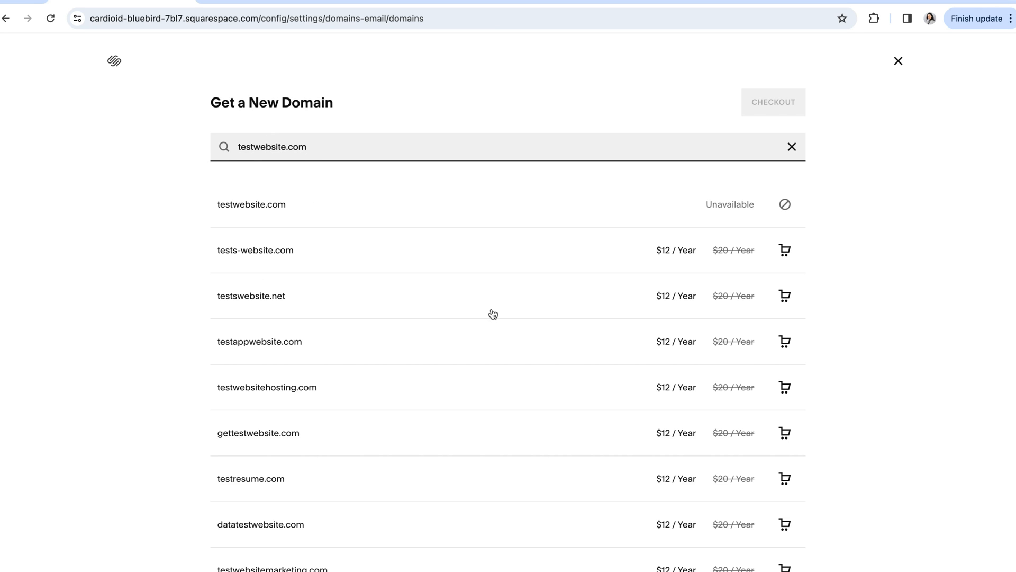
scroll(down, 3)
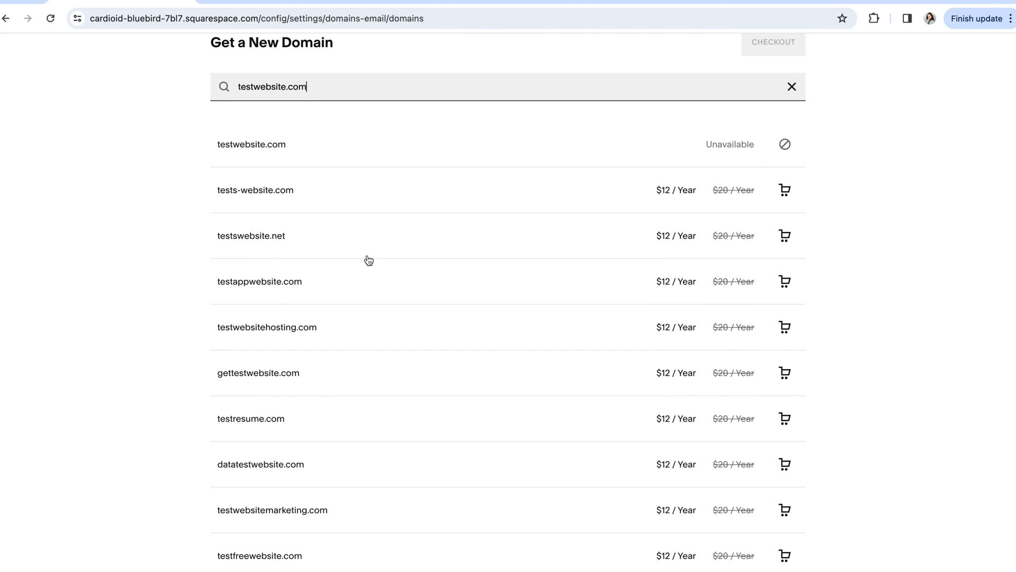
scroll(down, 3)
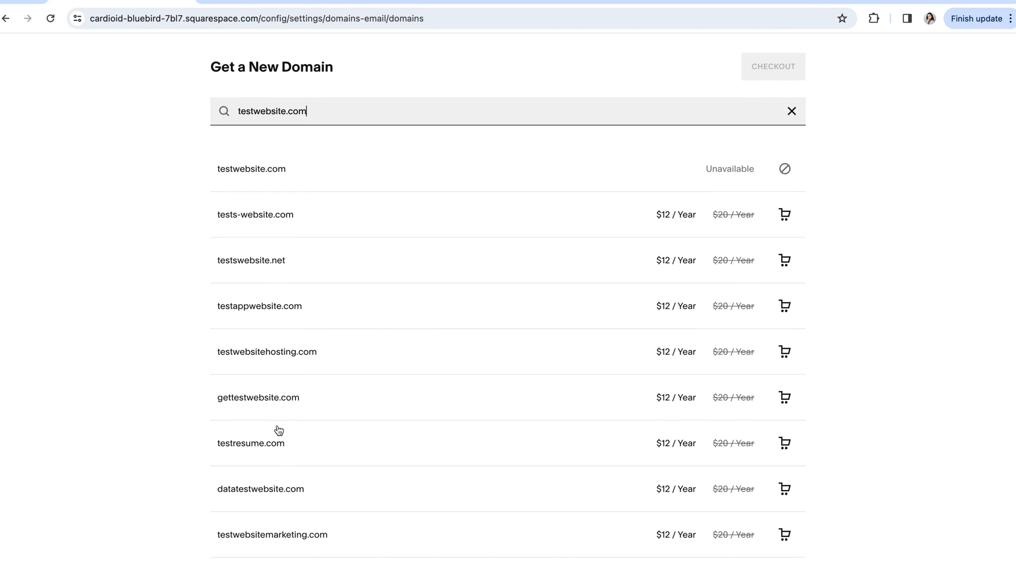
mouse_move(317, 352)
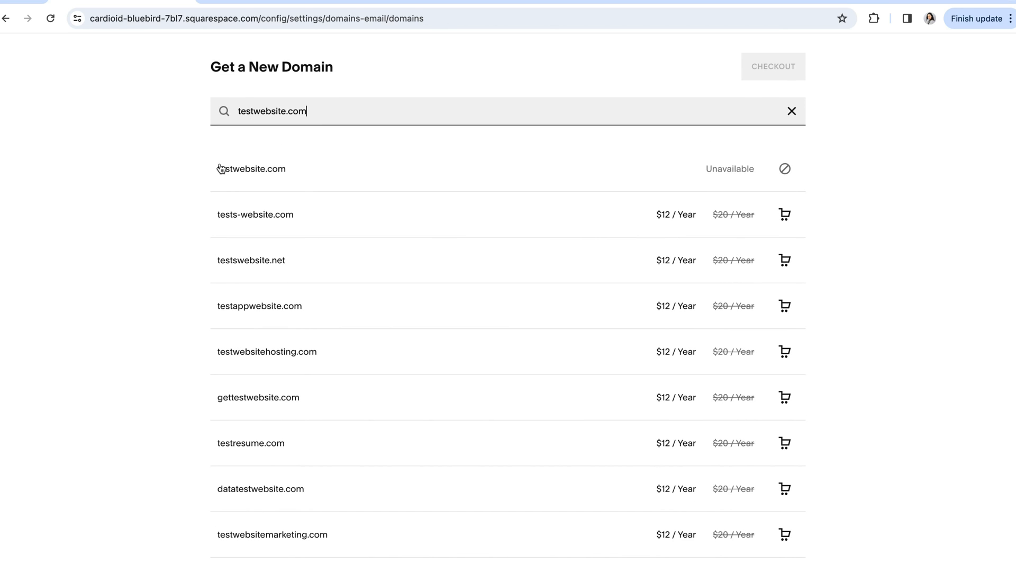
scroll(down, 3)
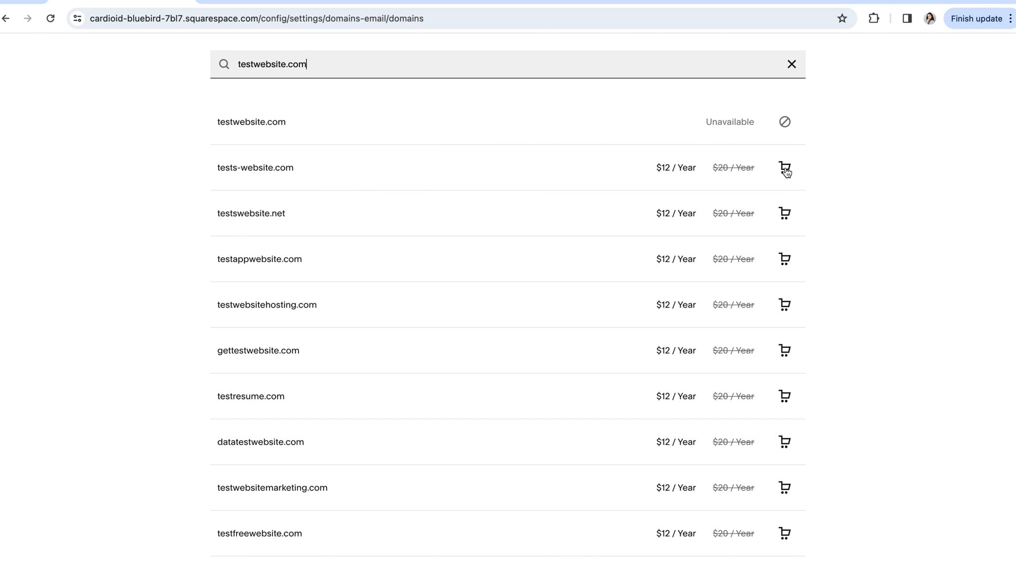
mouse_move(787, 209)
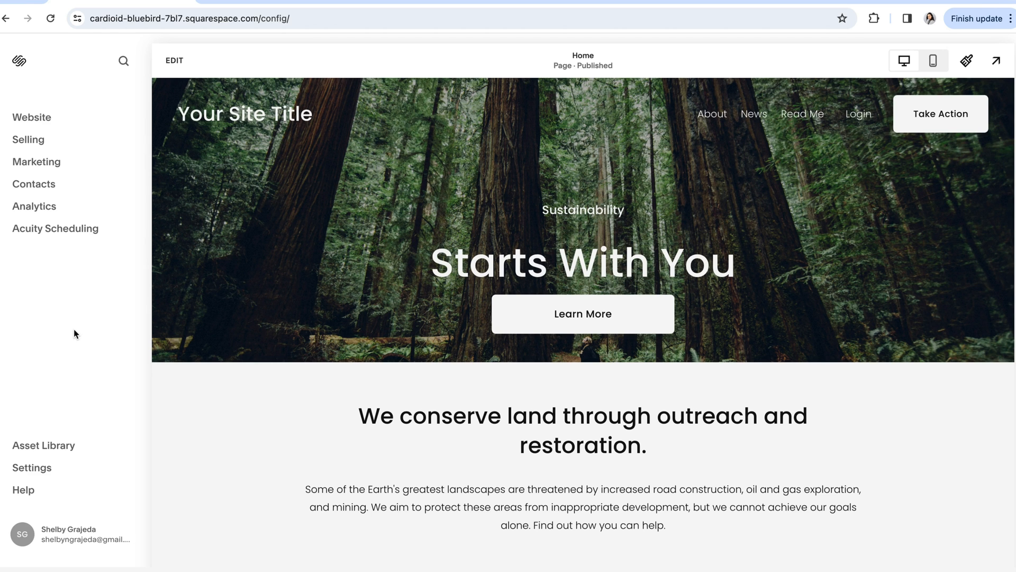
mouse_move(57, 361)
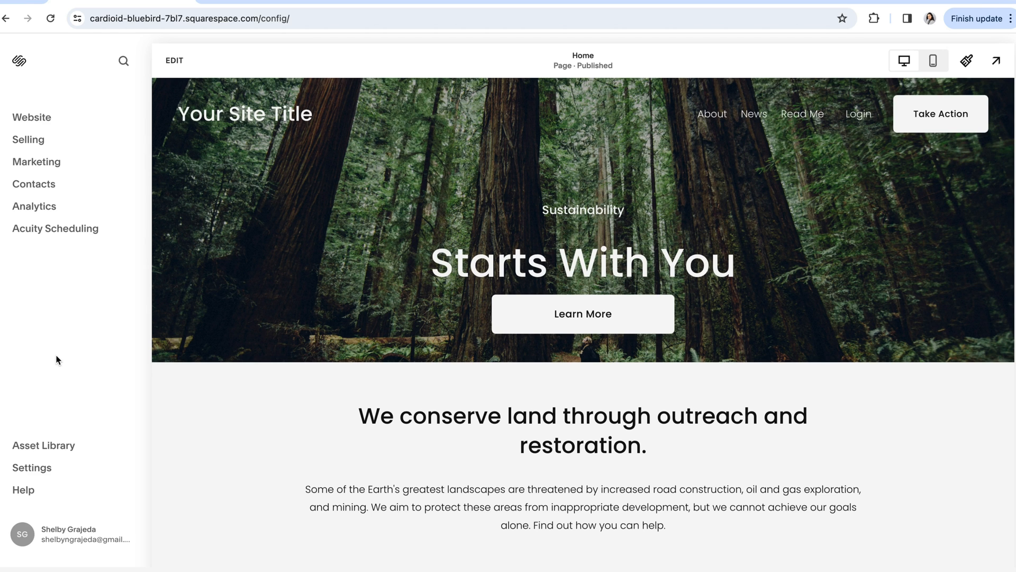
mouse_move(55, 350)
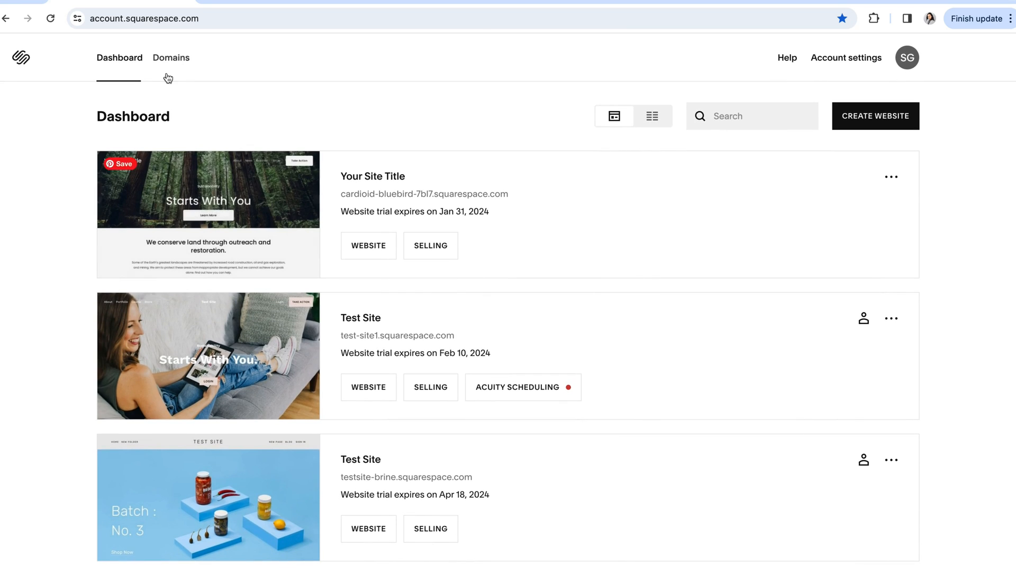
Step: Open the site Domains settings listing ericahartwick.com, bigcatcreative.com and bigcatcreative.co
click(171, 58)
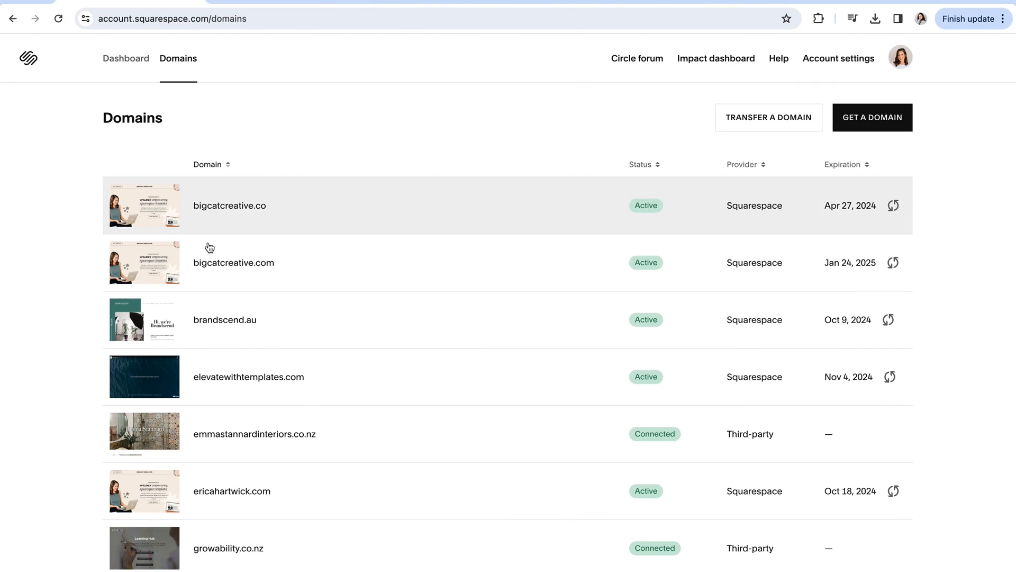
click(233, 263)
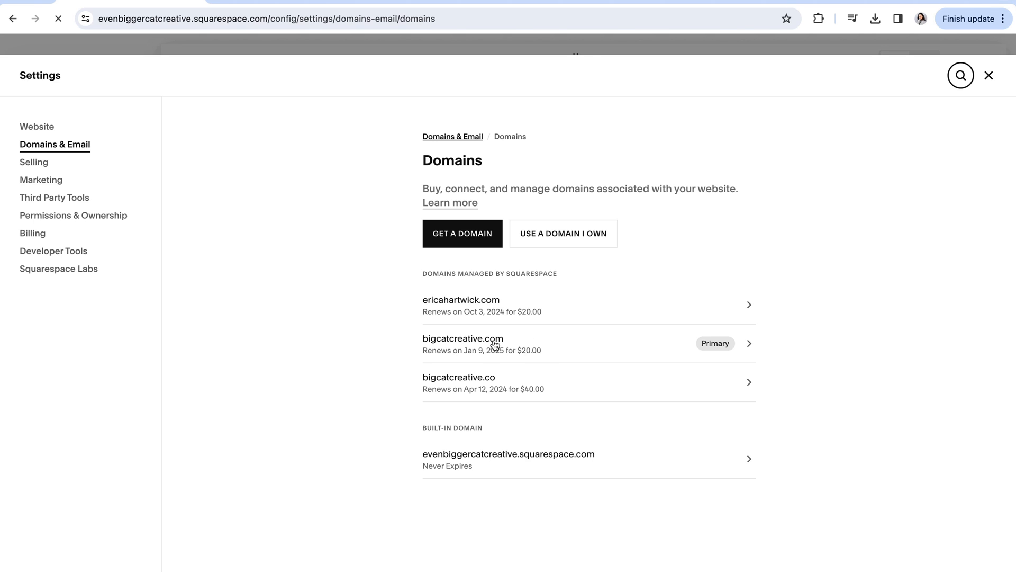
Step: Move bigcatcreative.com, selecting 'Your Site Title' (piano-sawfish-9mma) as destination
click(462, 343)
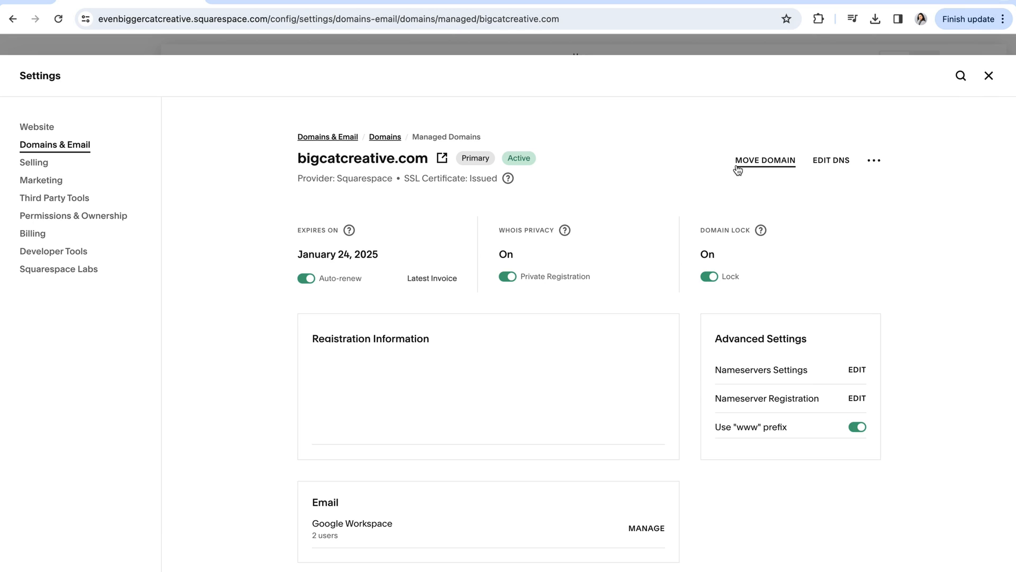
click(765, 160)
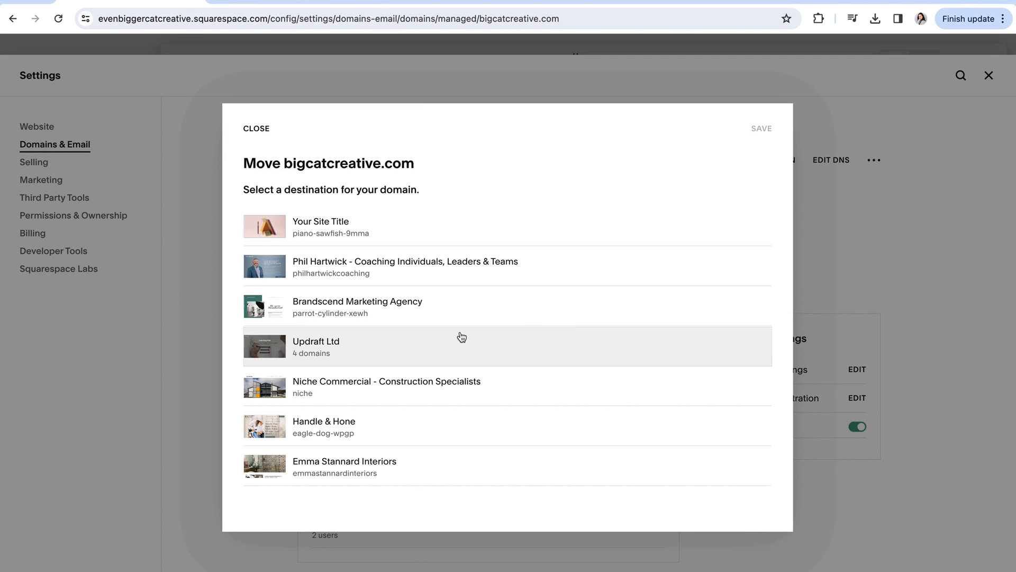
mouse_move(451, 185)
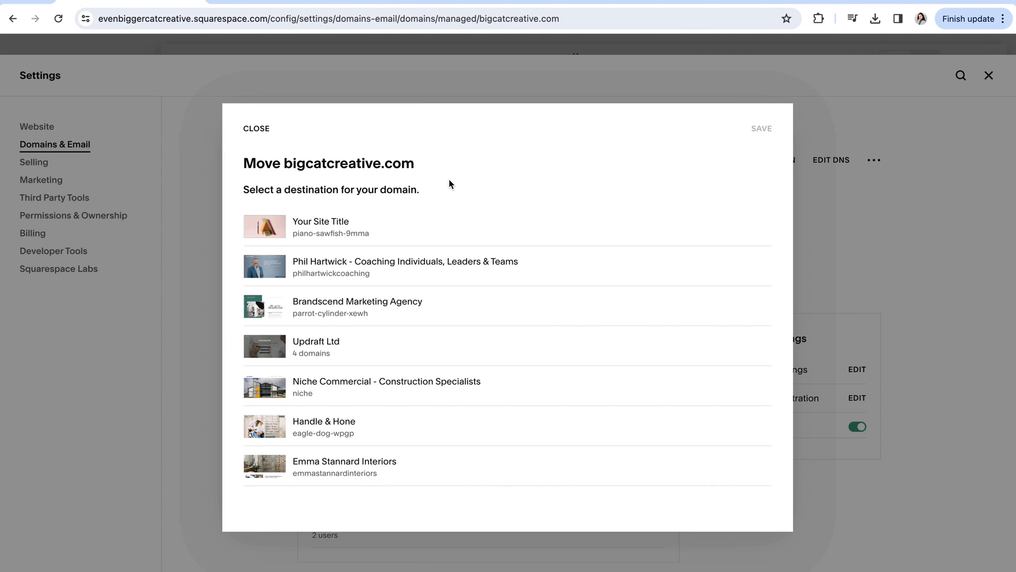
click(389, 227)
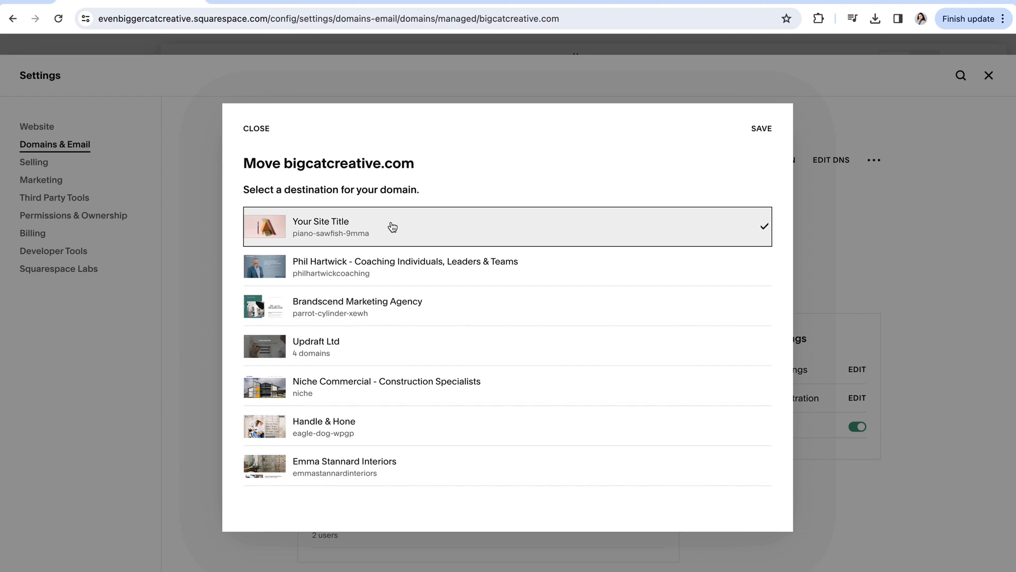
mouse_move(858, 145)
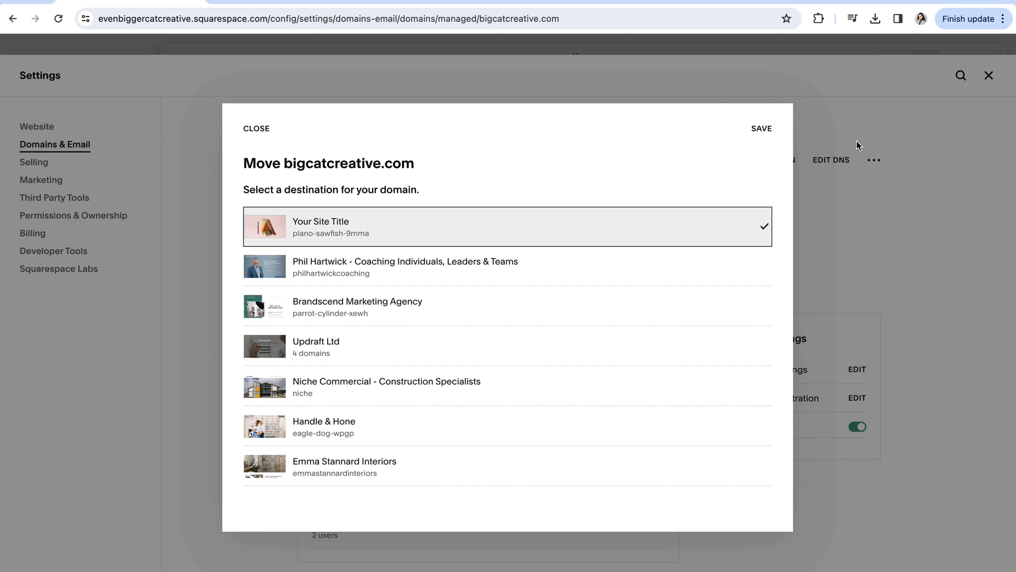
mouse_move(447, 148)
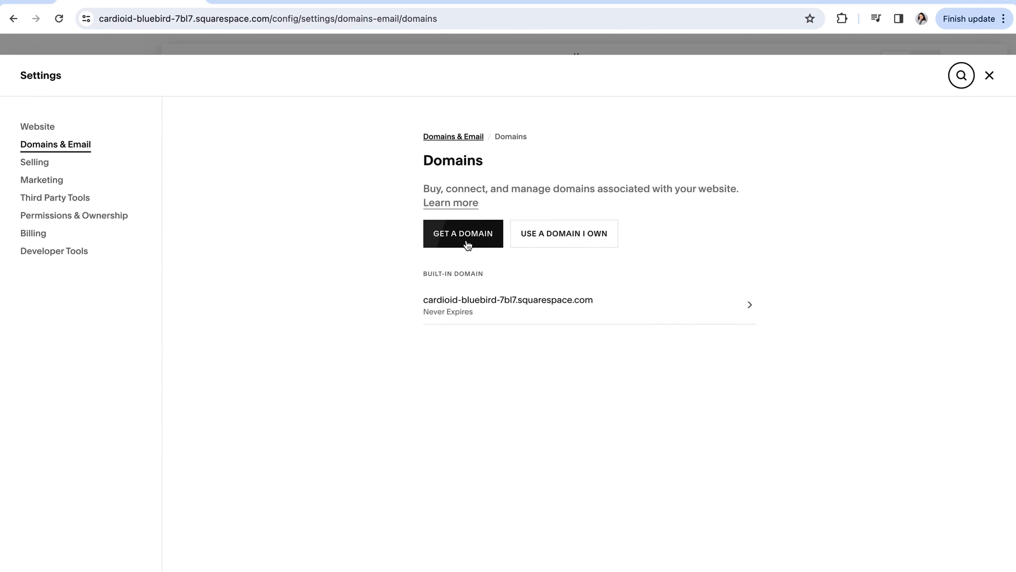
mouse_move(567, 245)
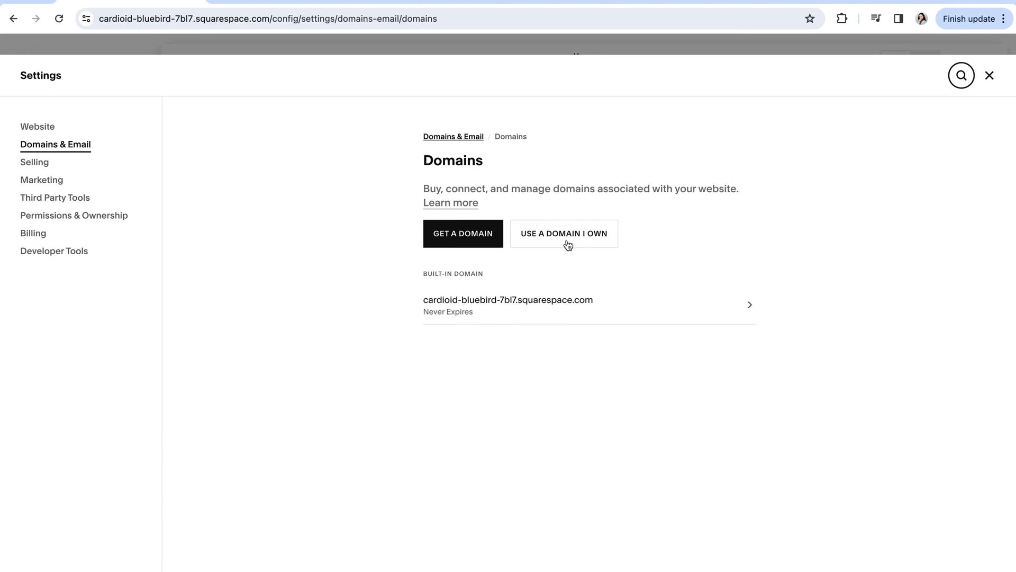
Step: Look up testwebsite.com under Use a Domain I Own to get transfer/connect options
click(563, 233)
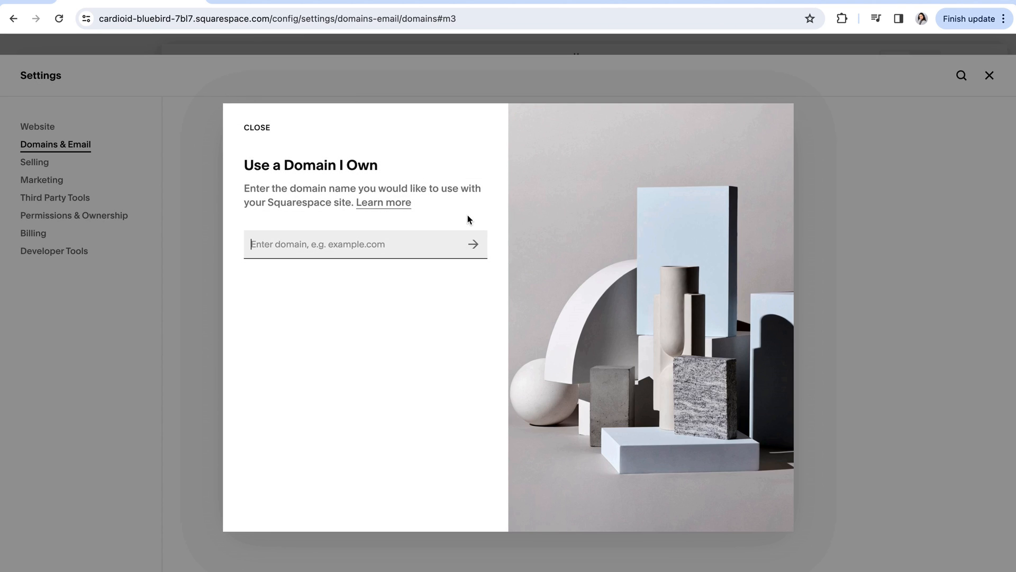
text(testwebsite.com)
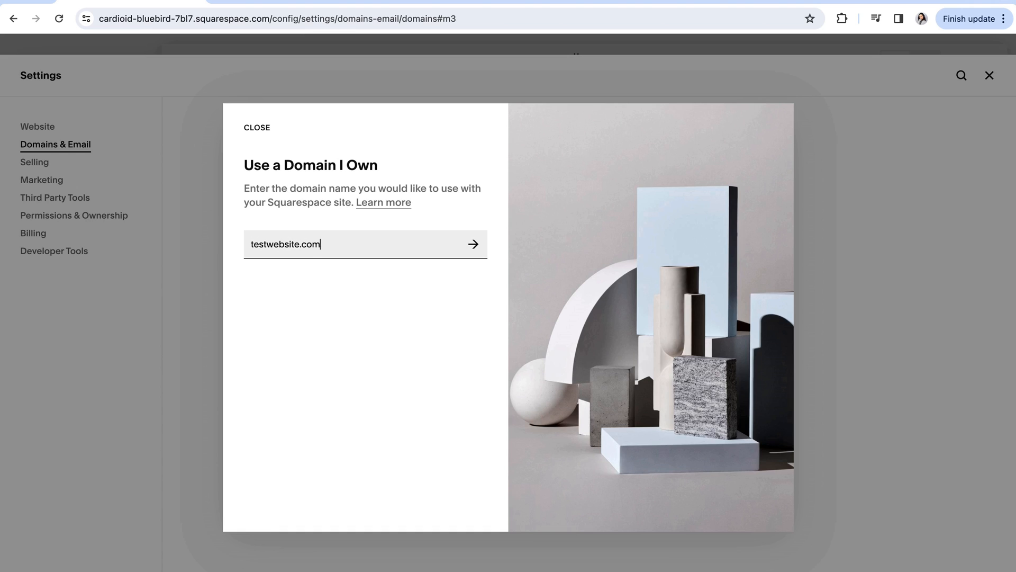
click(473, 243)
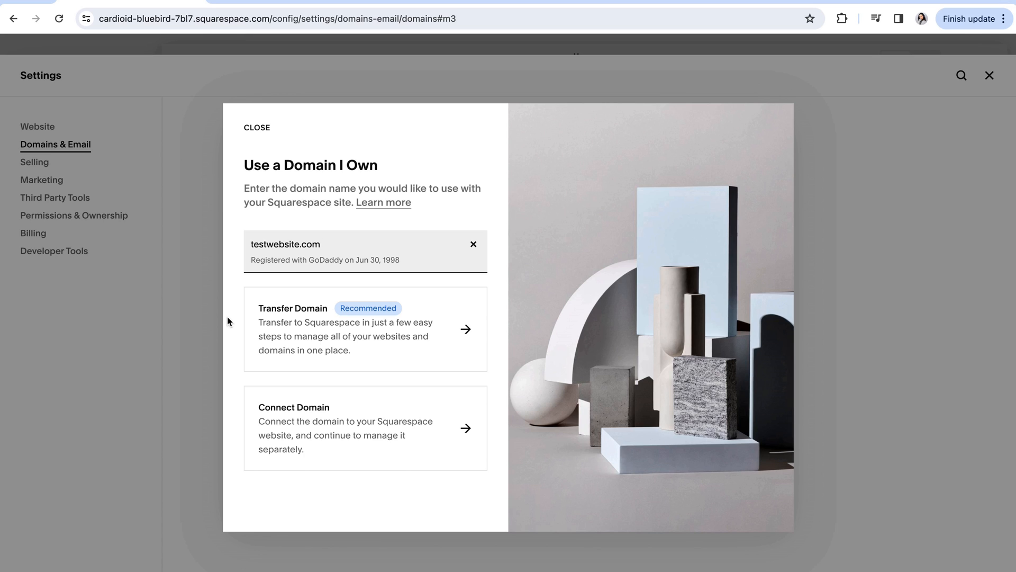
mouse_move(234, 325)
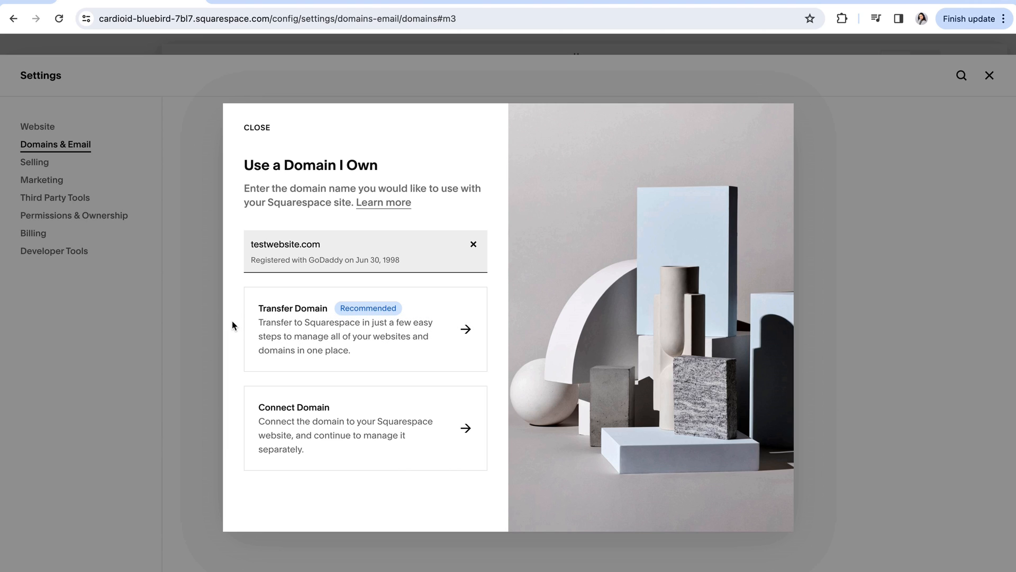
mouse_move(344, 485)
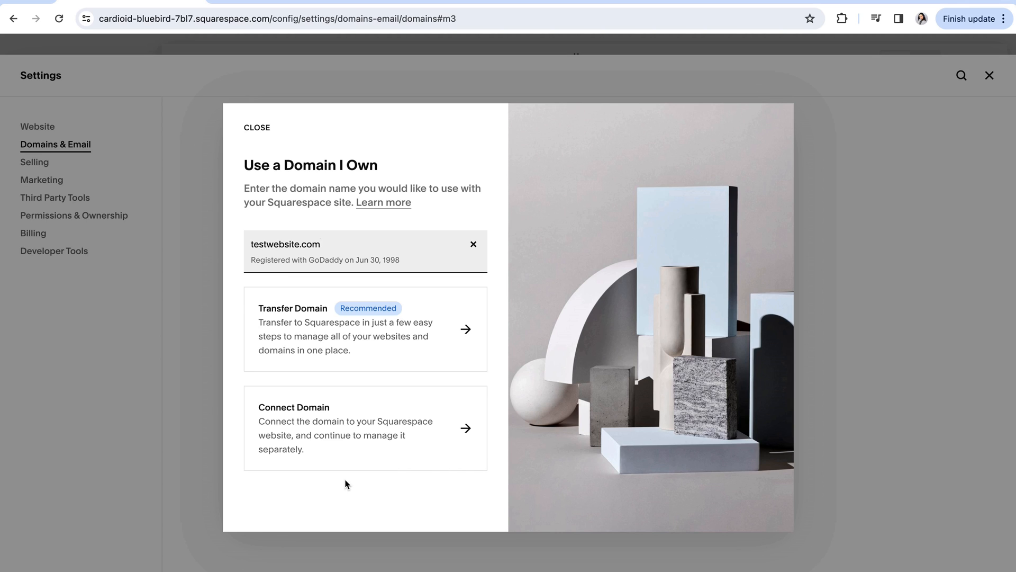
mouse_move(391, 447)
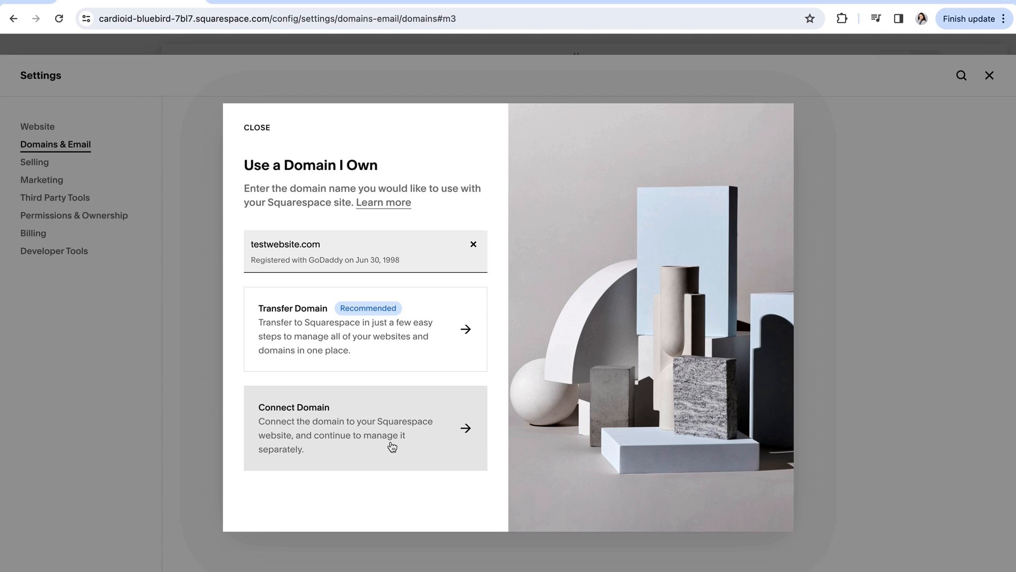
mouse_move(317, 453)
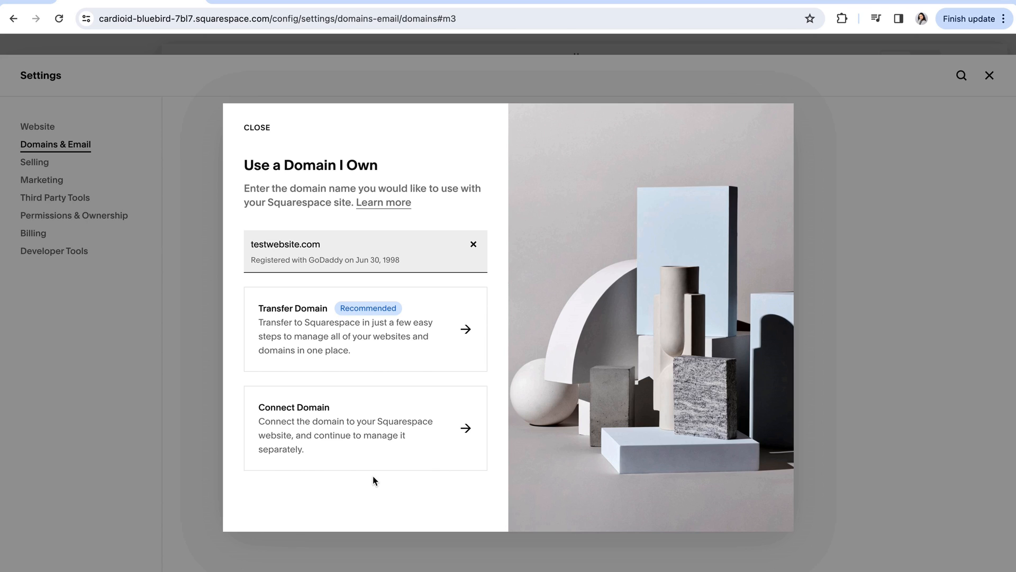
mouse_move(322, 448)
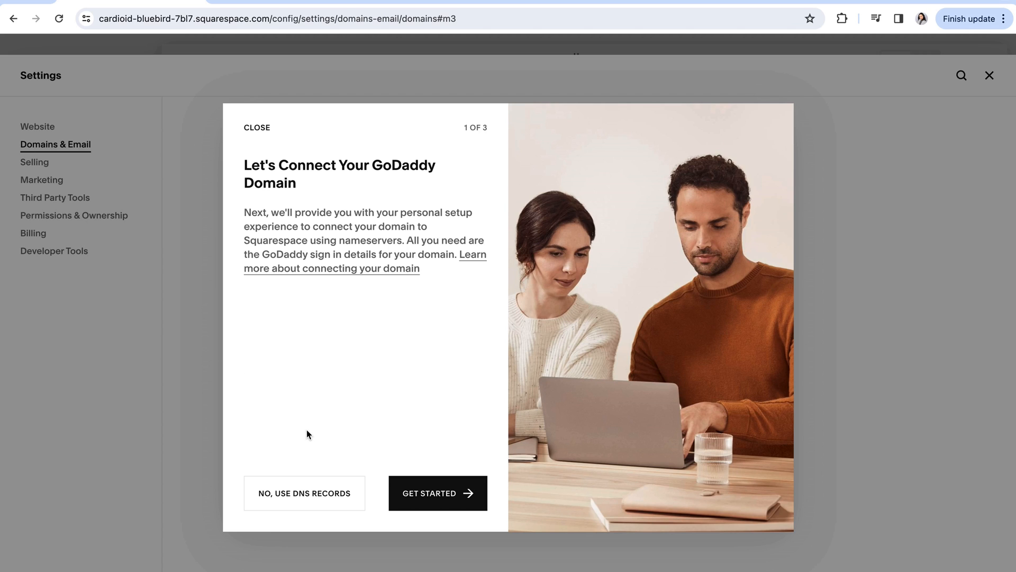
mouse_move(323, 336)
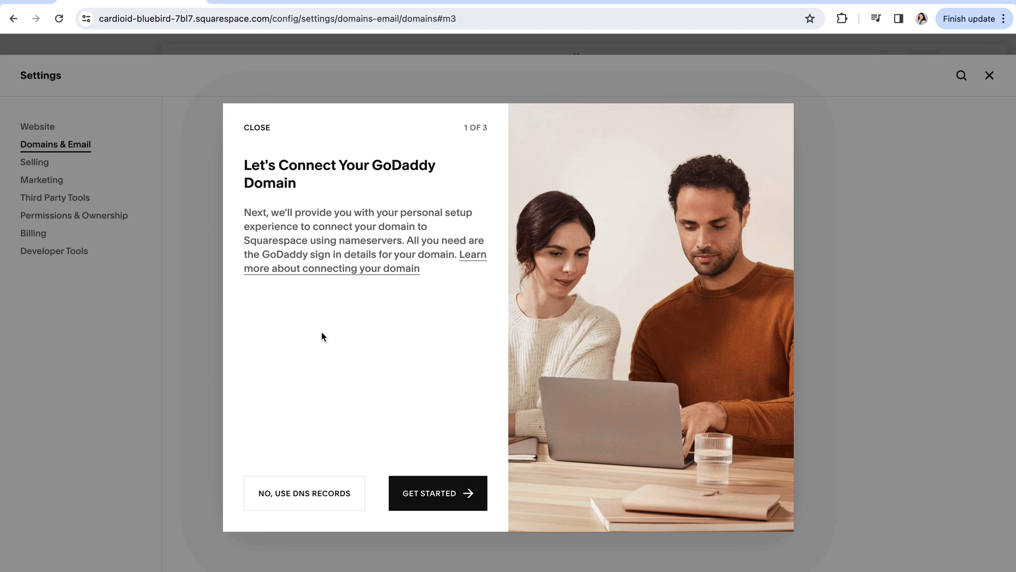
mouse_move(412, 130)
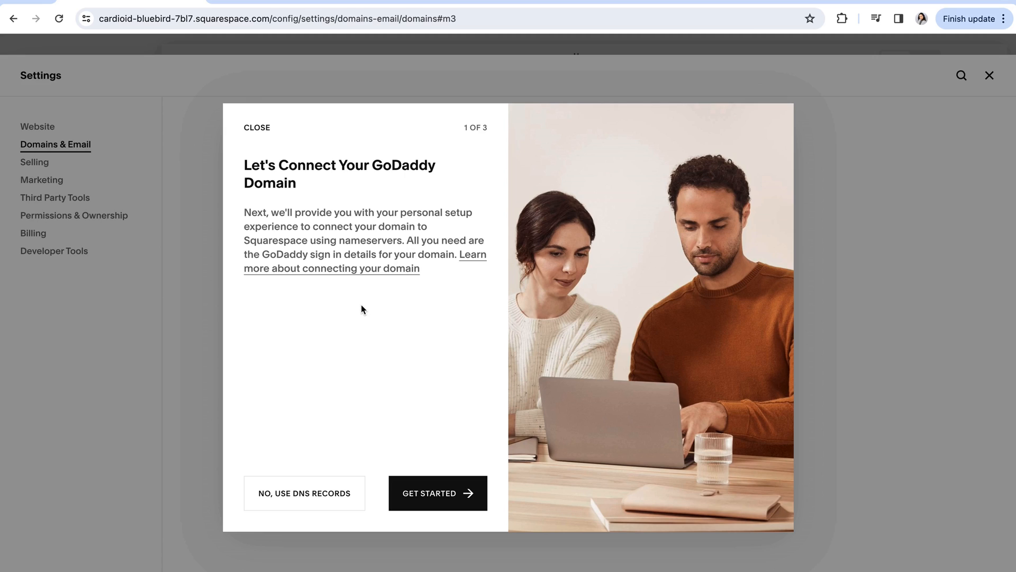
mouse_move(327, 340)
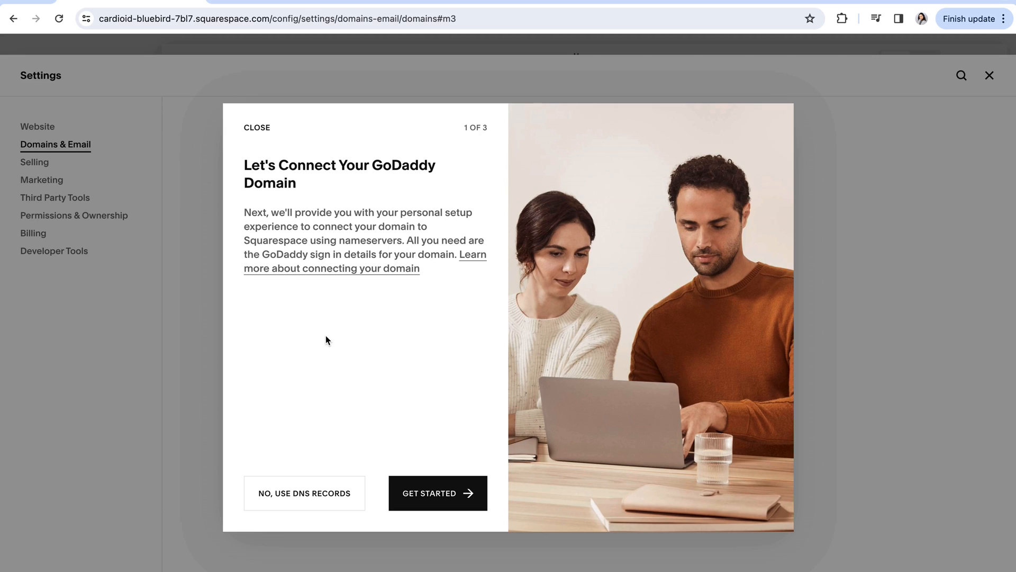
mouse_move(326, 344)
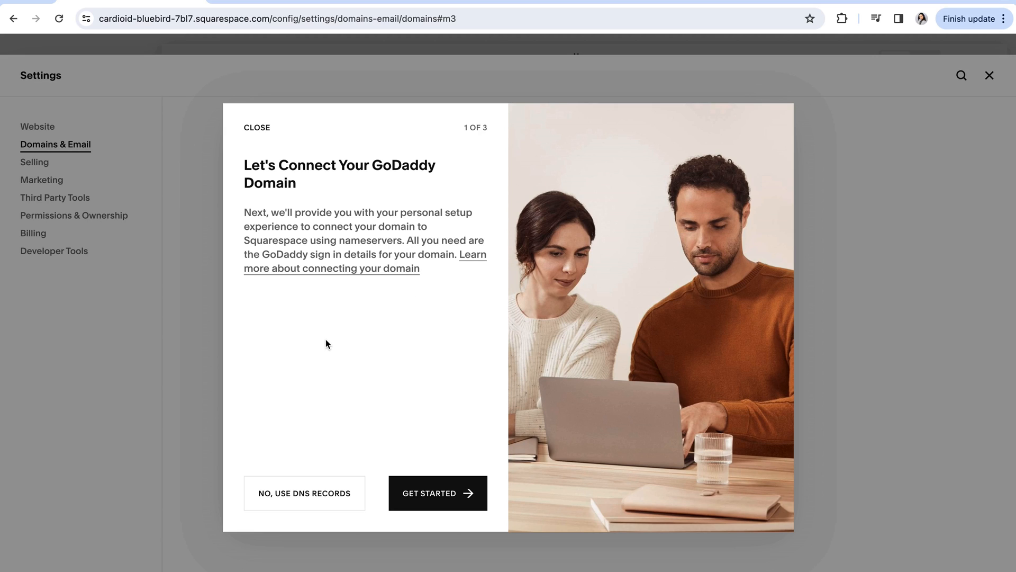
mouse_move(453, 544)
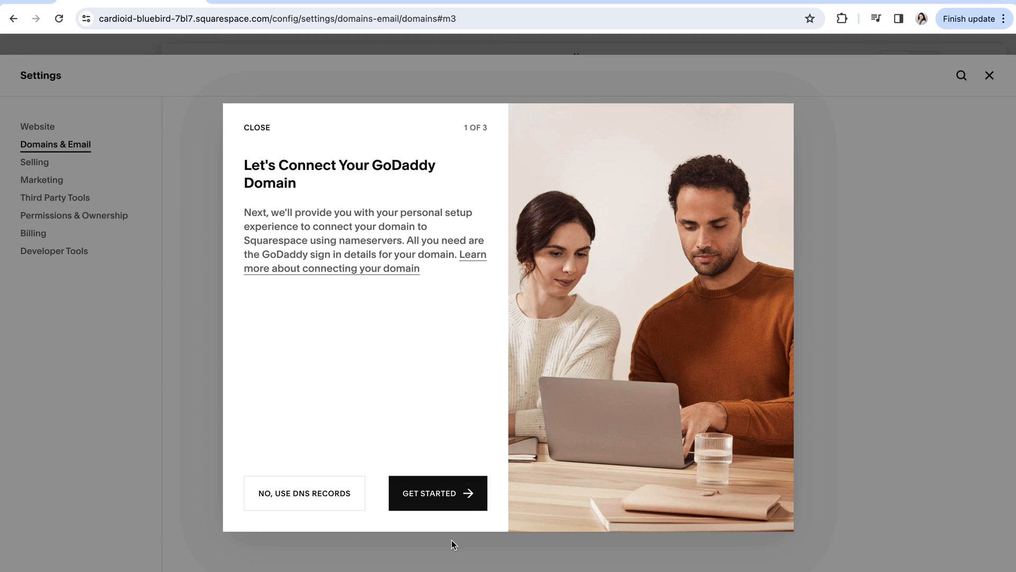
mouse_move(415, 409)
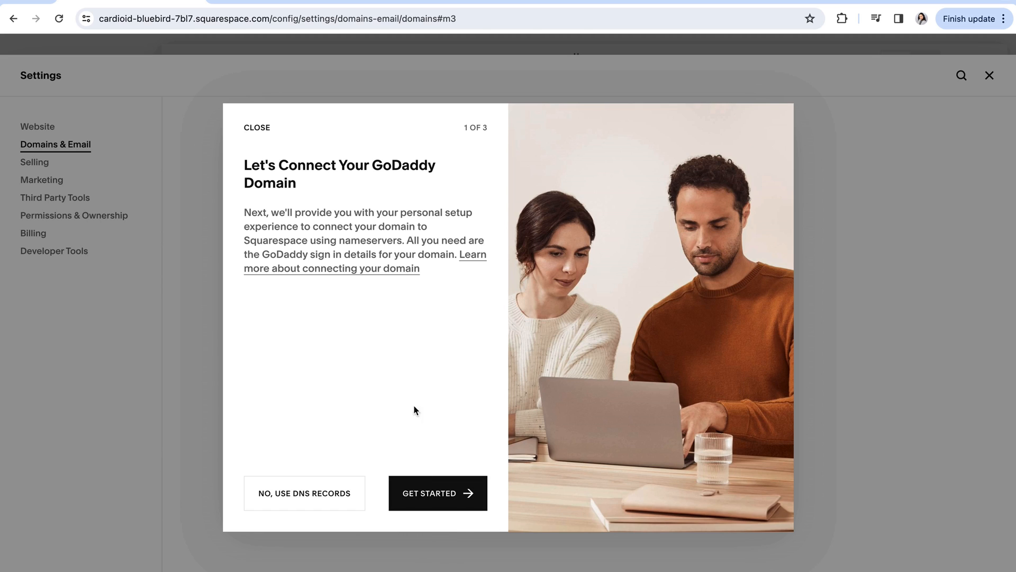
mouse_move(368, 338)
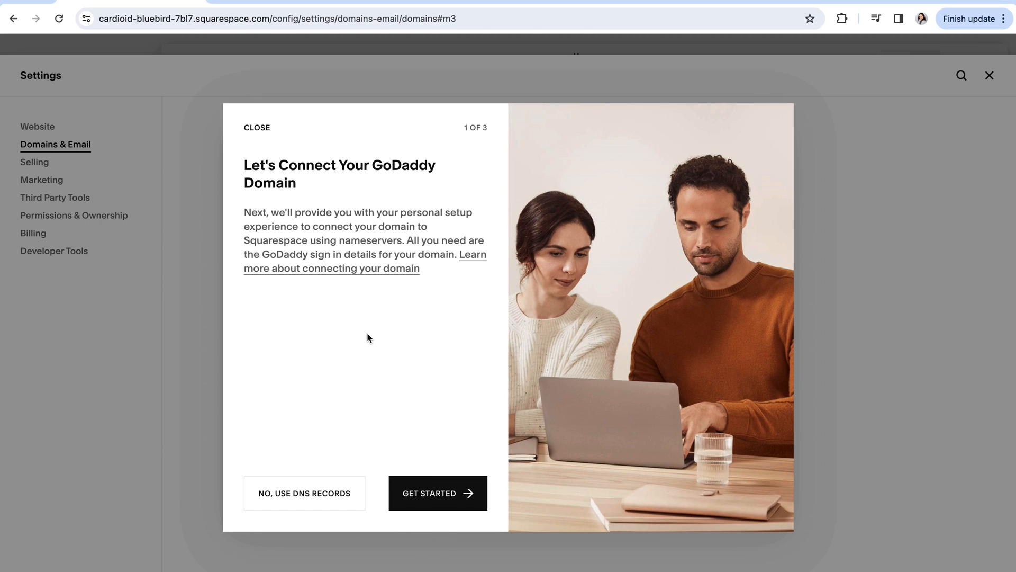
mouse_move(364, 342)
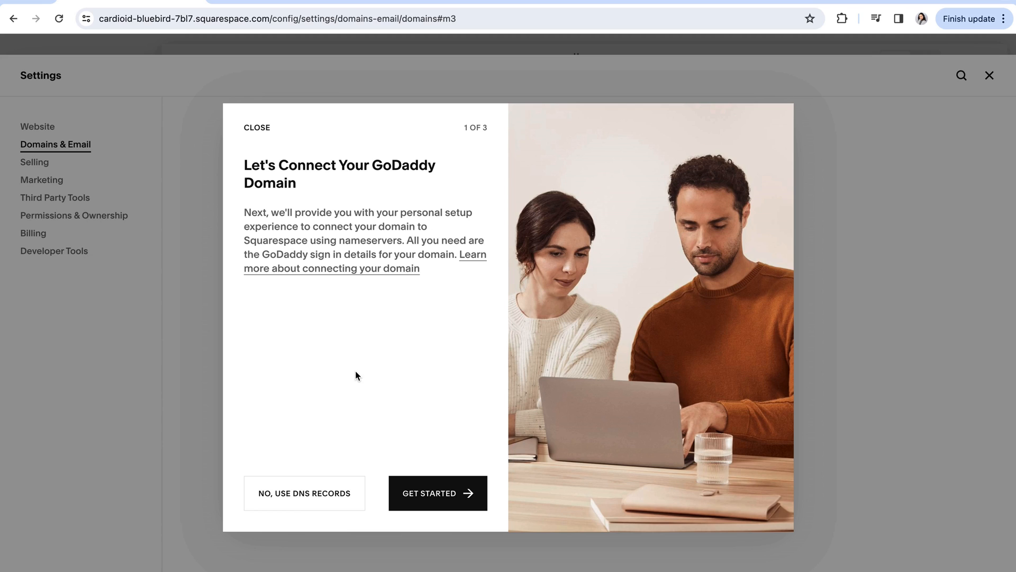
mouse_move(311, 409)
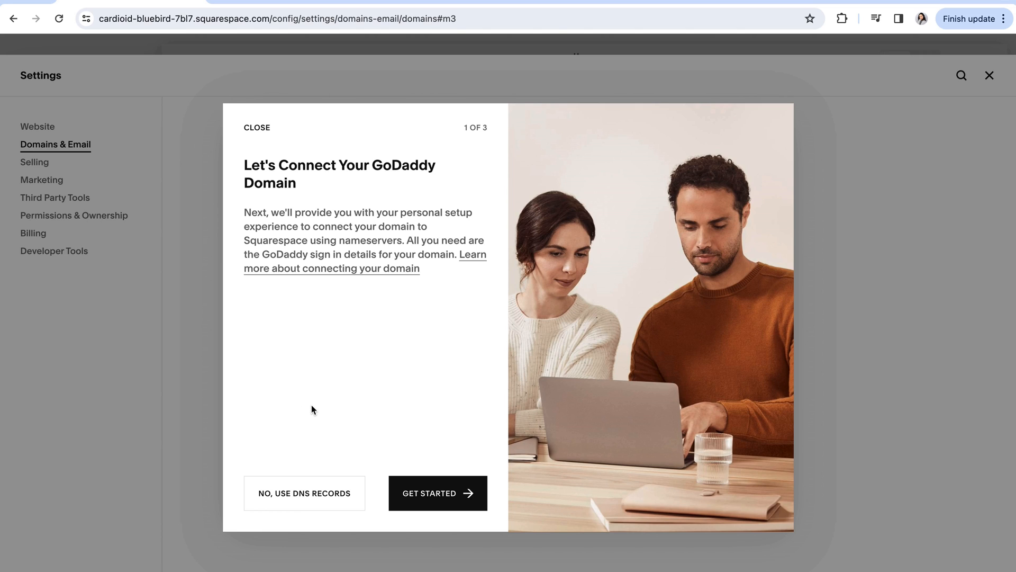
mouse_move(318, 412)
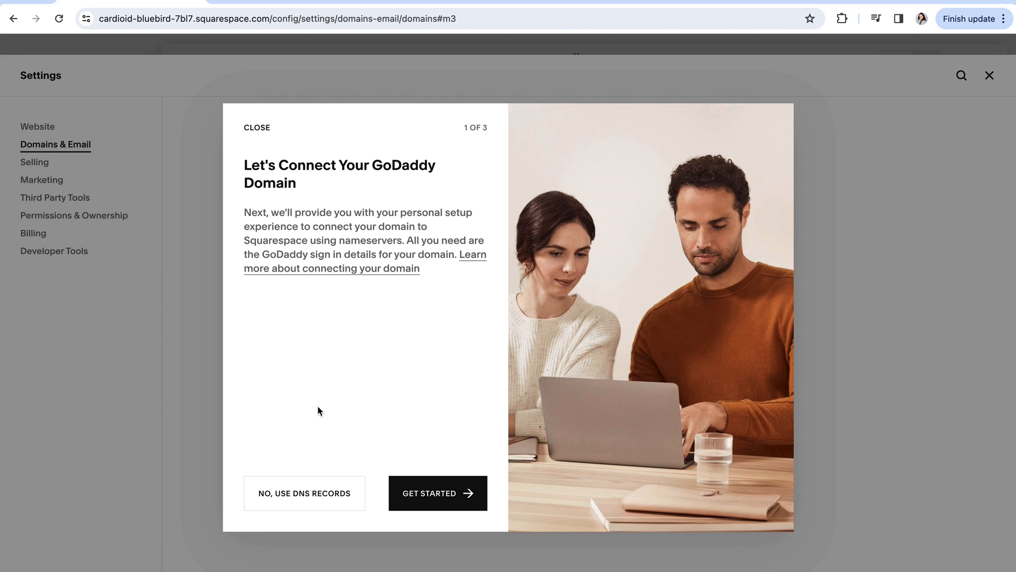
mouse_move(325, 523)
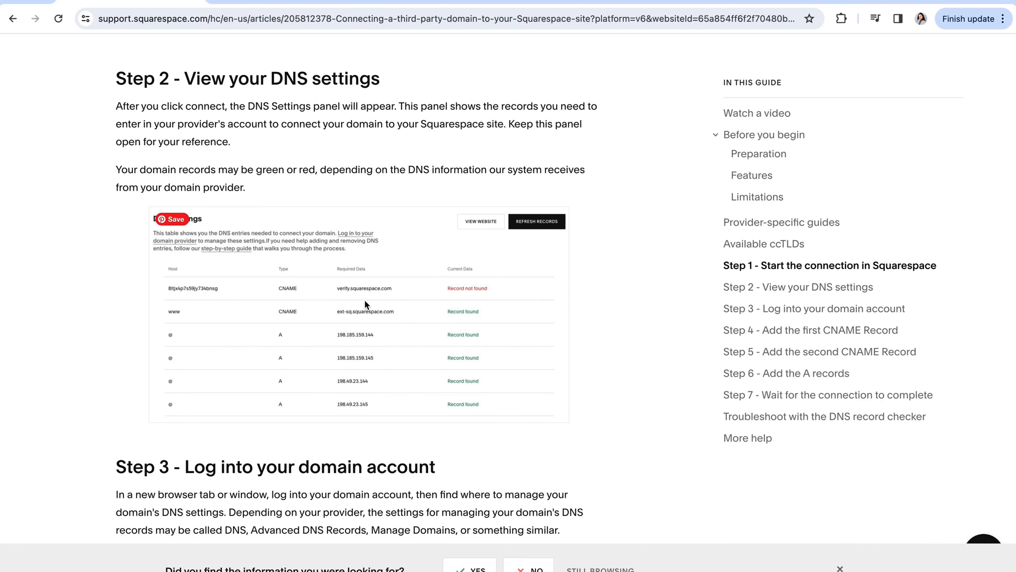
Step: Scroll the Help Center article to 'Step 2 - View your DNS settings'
scroll(down, 3)
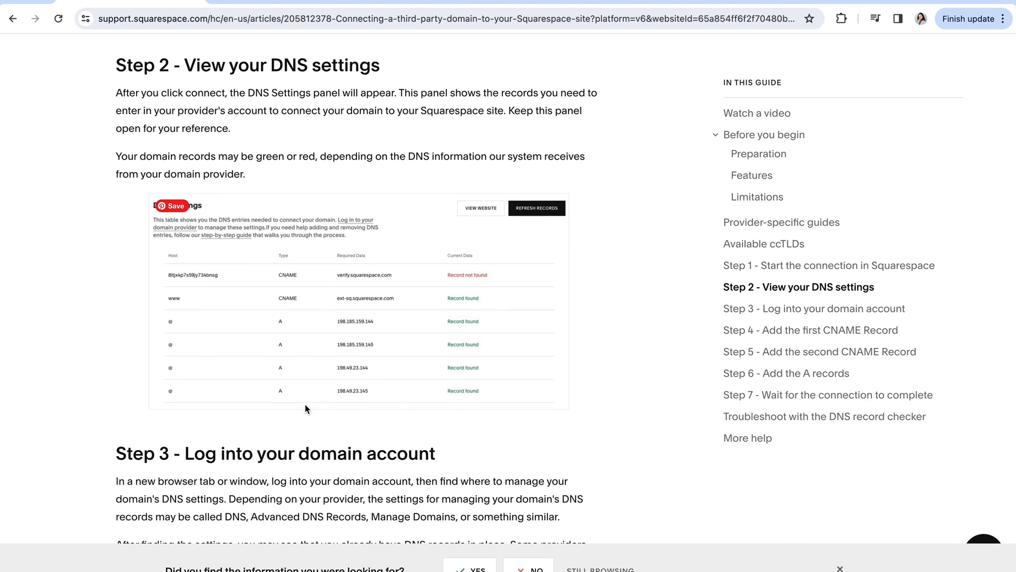
mouse_move(487, 353)
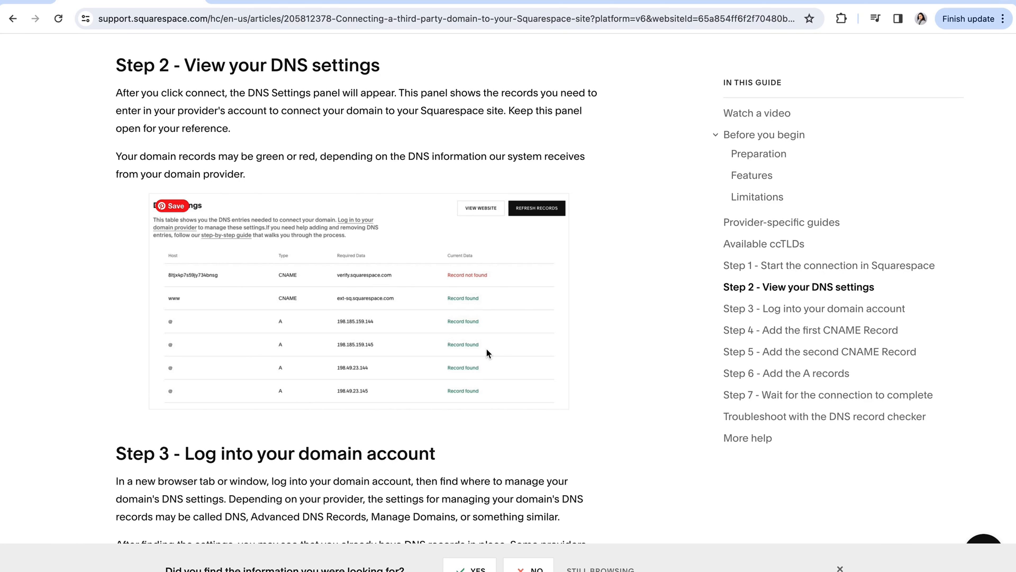
mouse_move(317, 409)
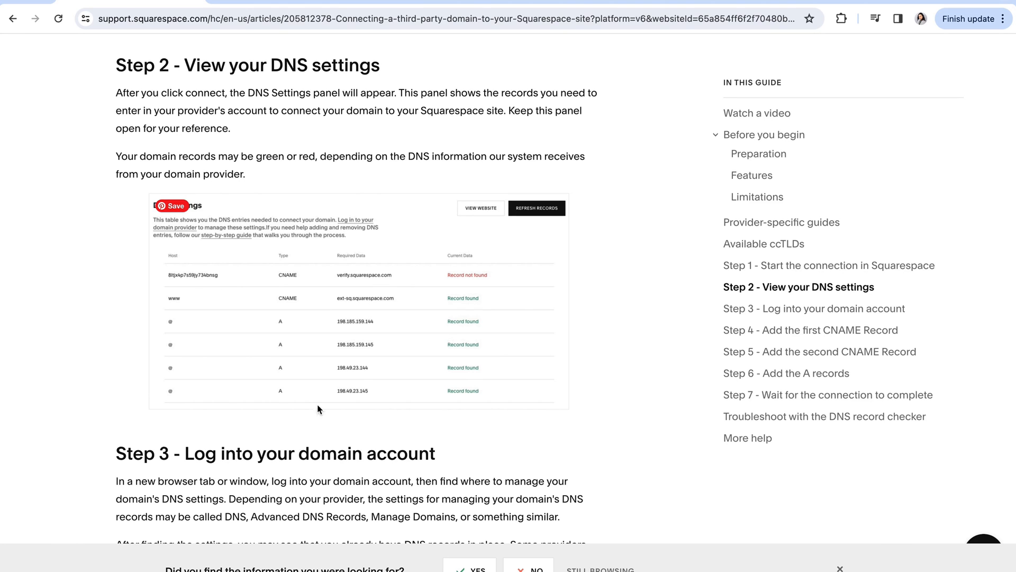
mouse_move(334, 375)
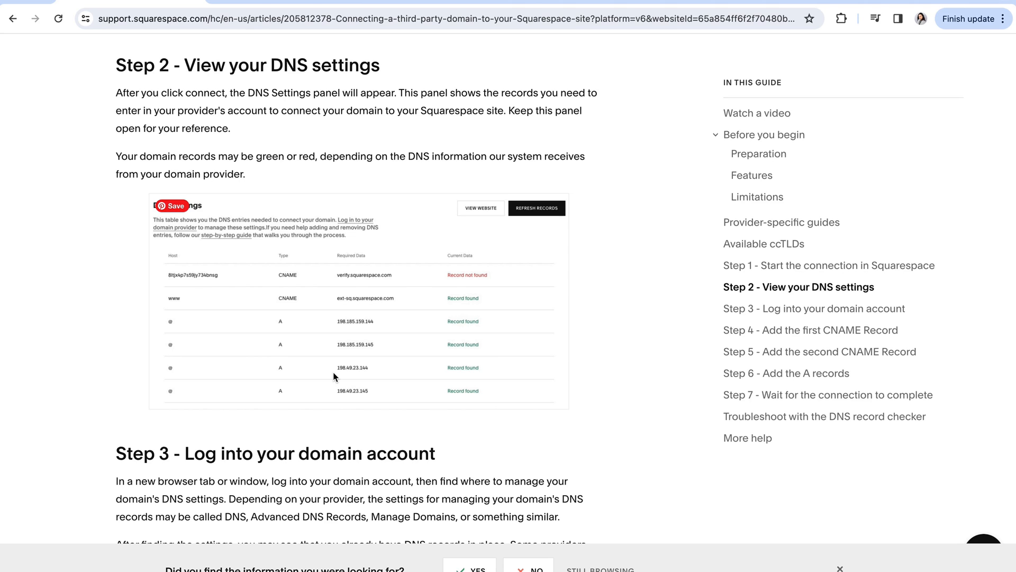
mouse_move(337, 444)
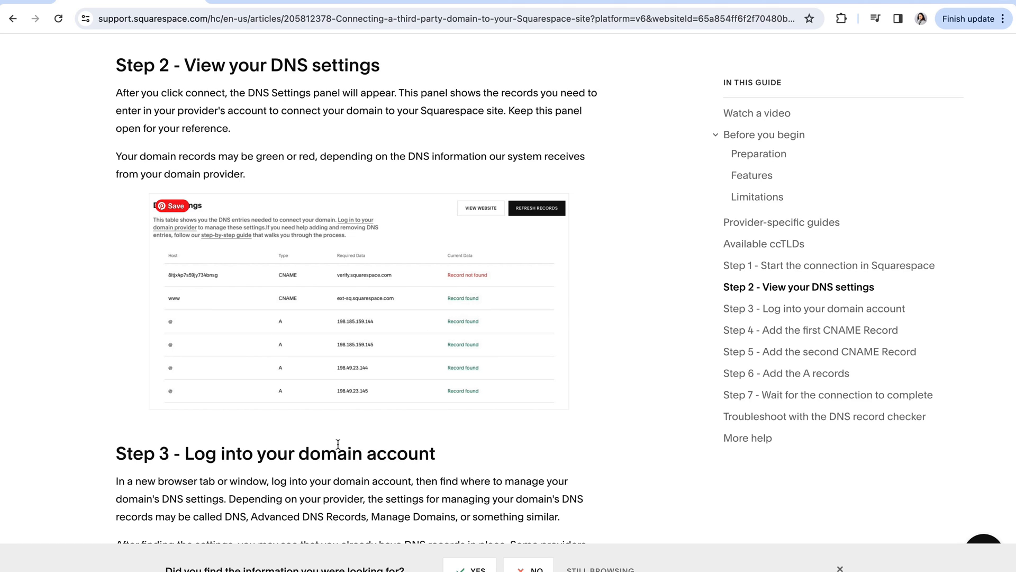
mouse_move(389, 338)
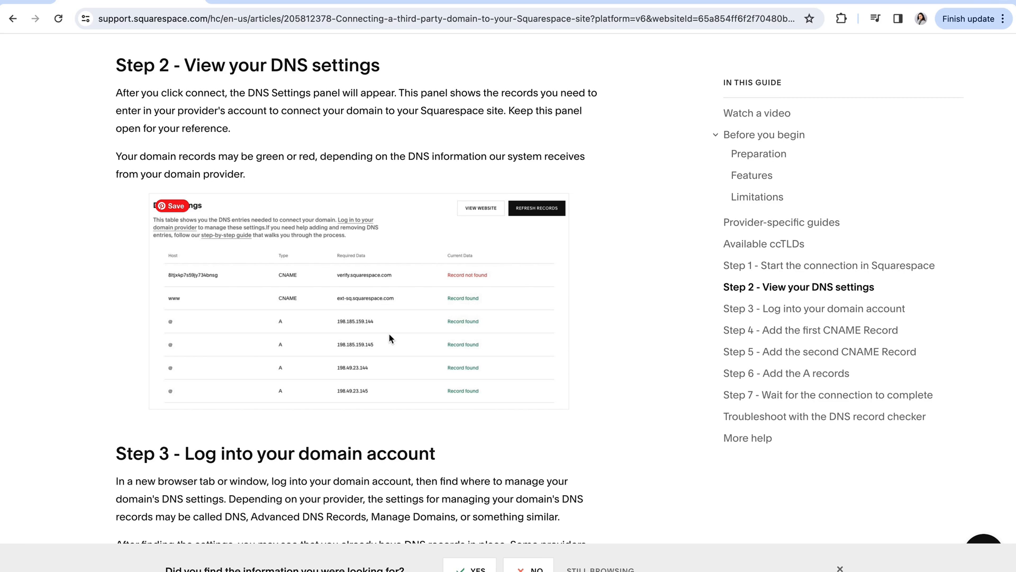
mouse_move(388, 333)
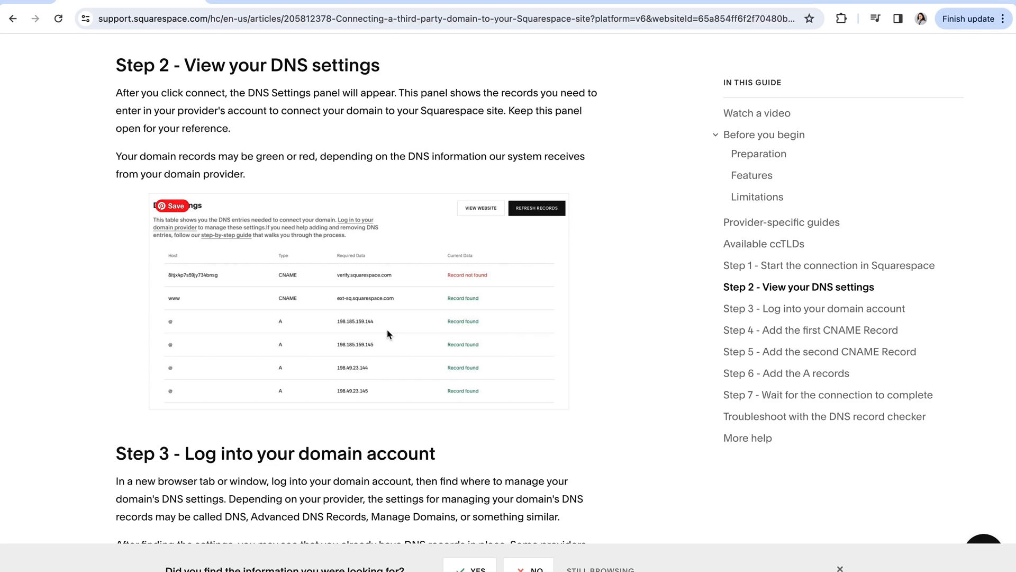
mouse_move(392, 332)
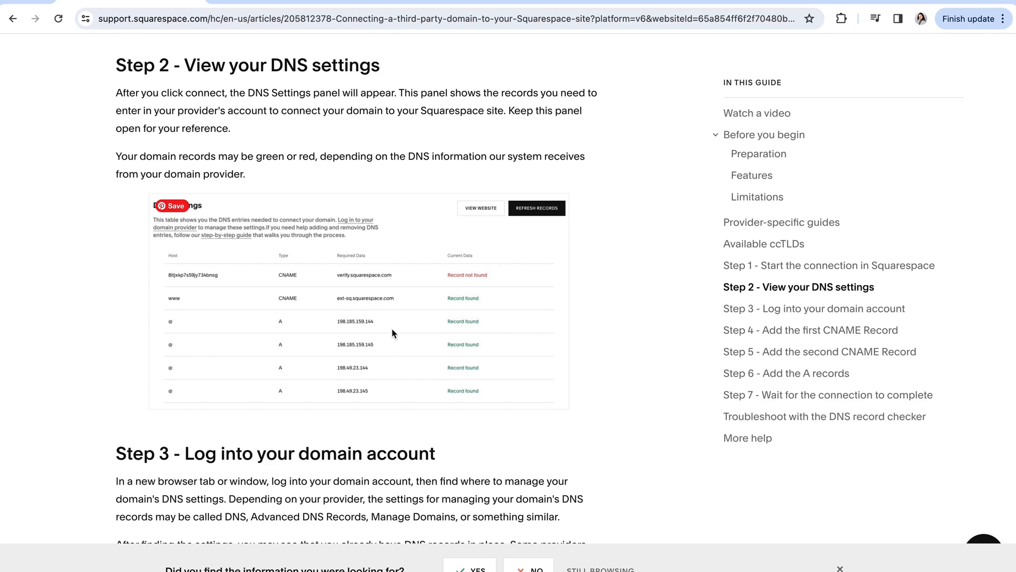
mouse_move(476, 381)
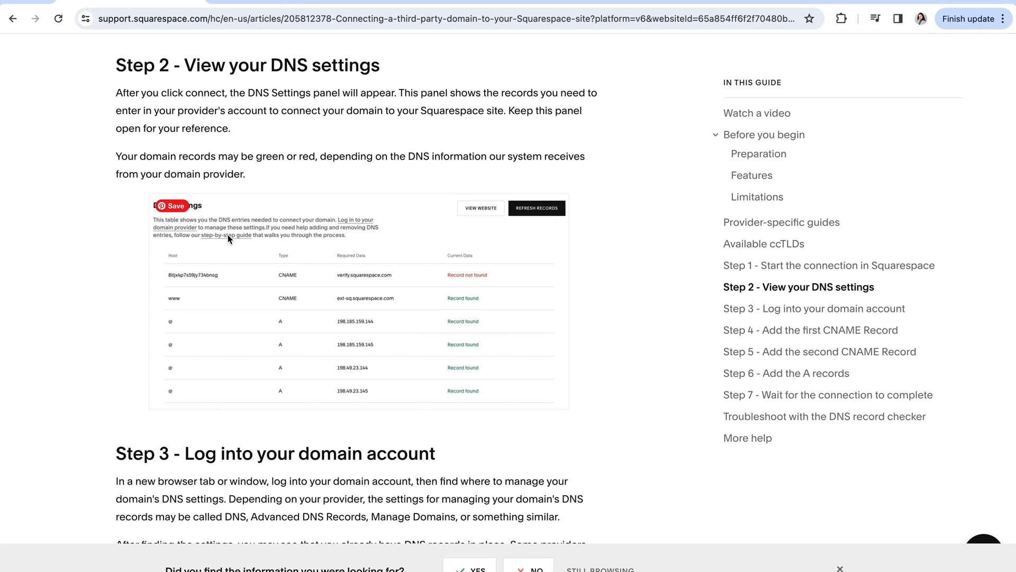
mouse_move(433, 391)
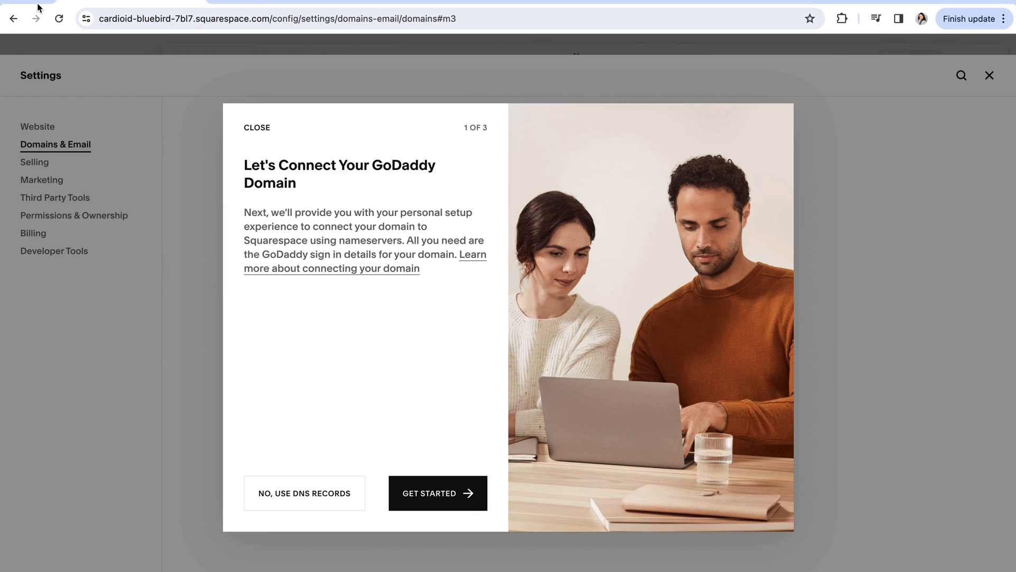
mouse_move(435, 188)
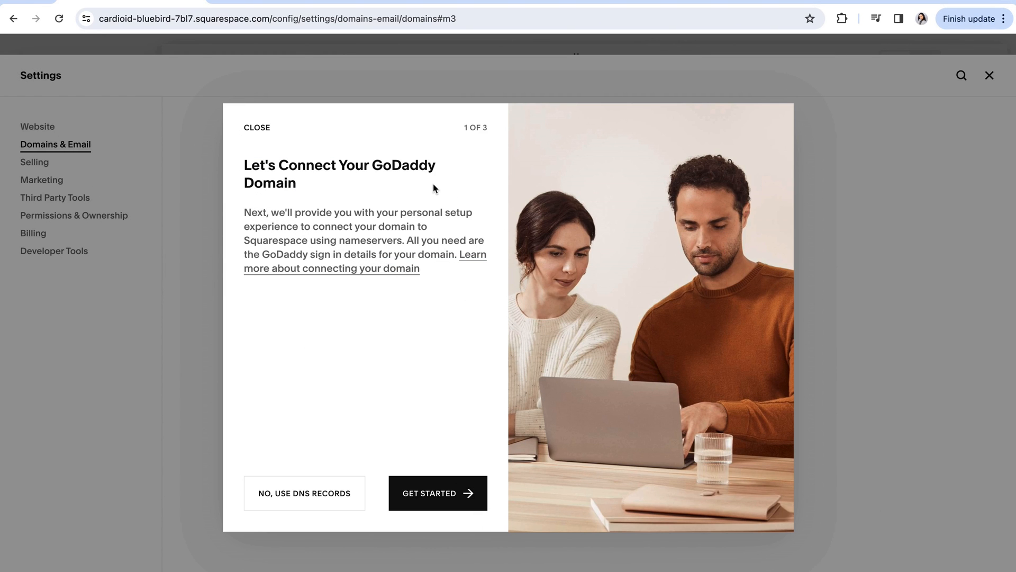
mouse_move(258, 127)
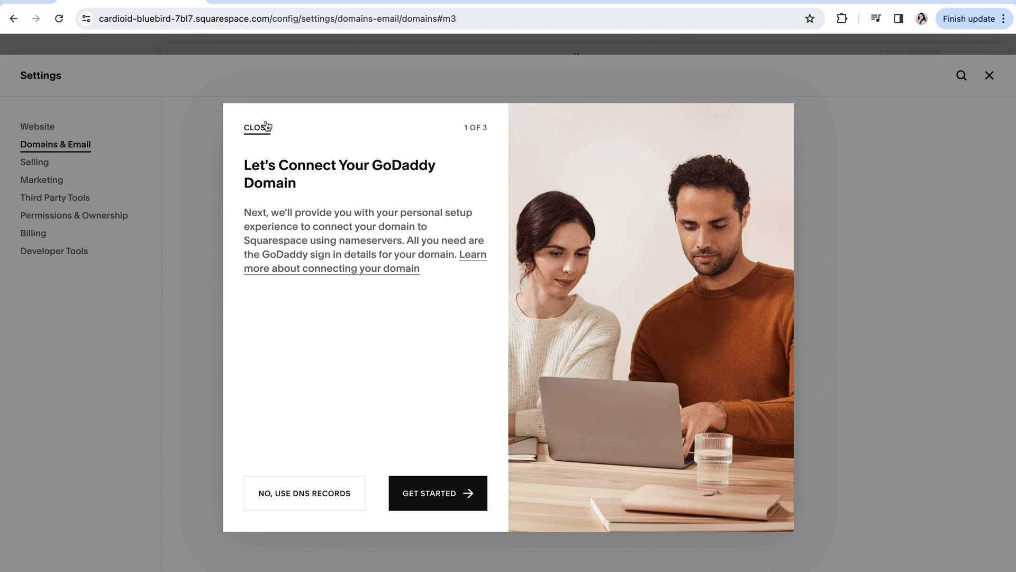
Step: Close the GoDaddy connect dialog and Settings, returning to the Home page preview
click(254, 127)
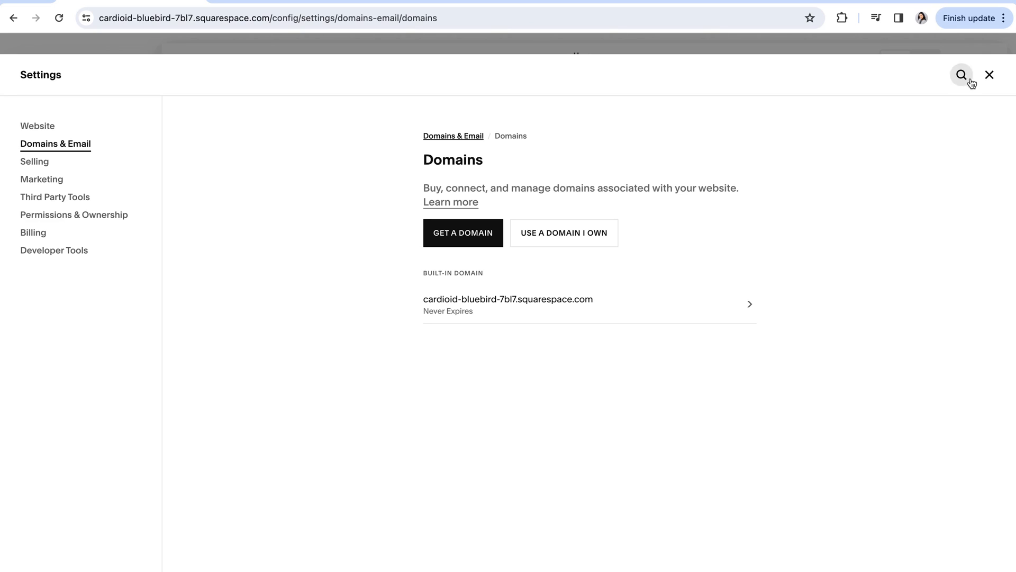
click(990, 74)
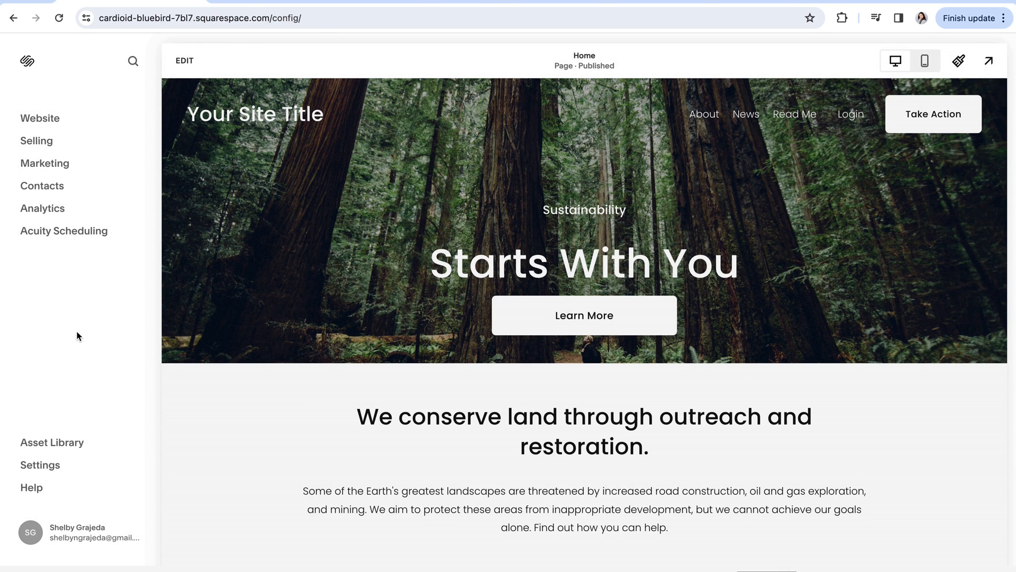
mouse_move(71, 332)
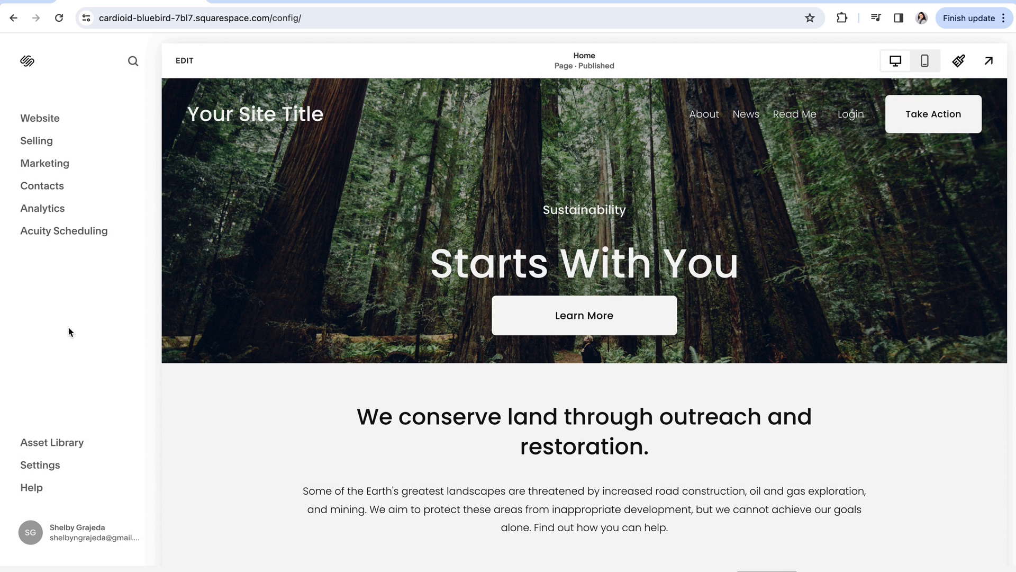
mouse_move(87, 353)
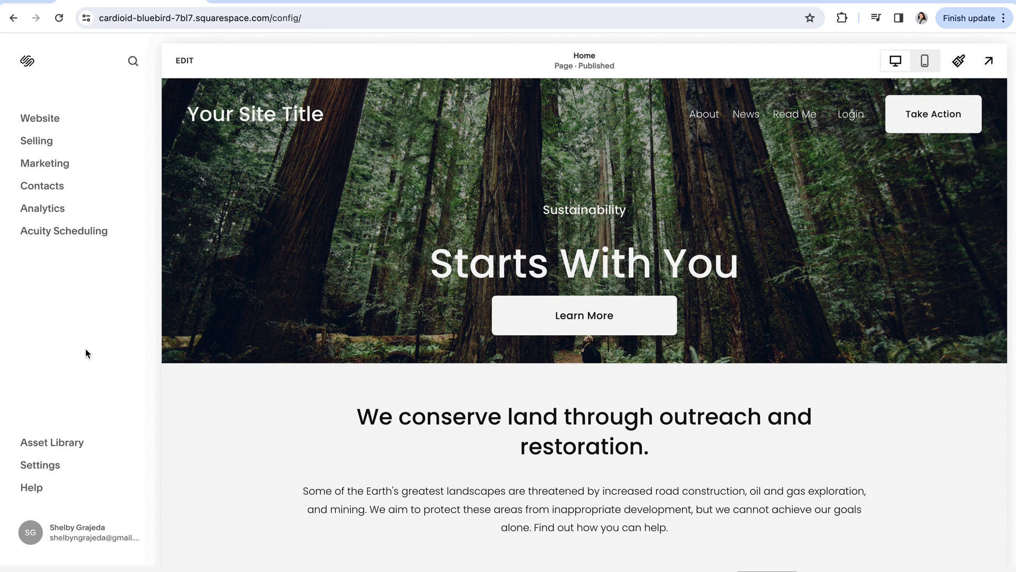
mouse_move(92, 331)
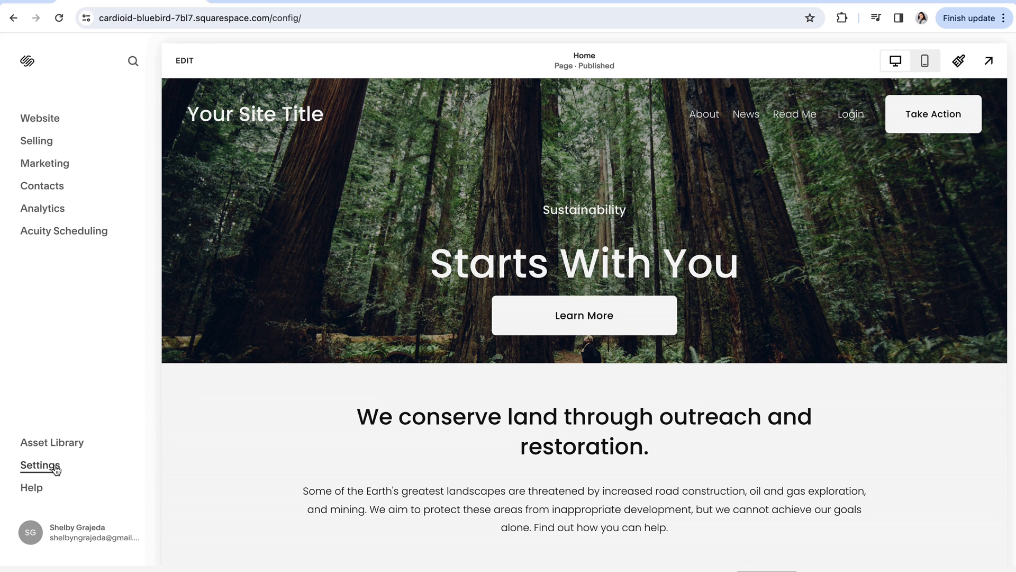
mouse_move(66, 344)
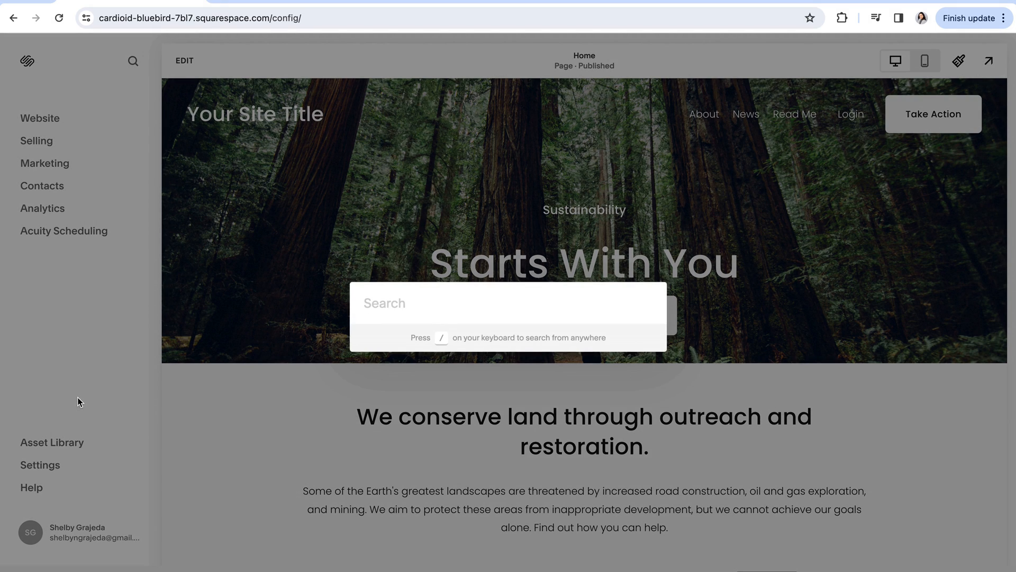
text(site ava)
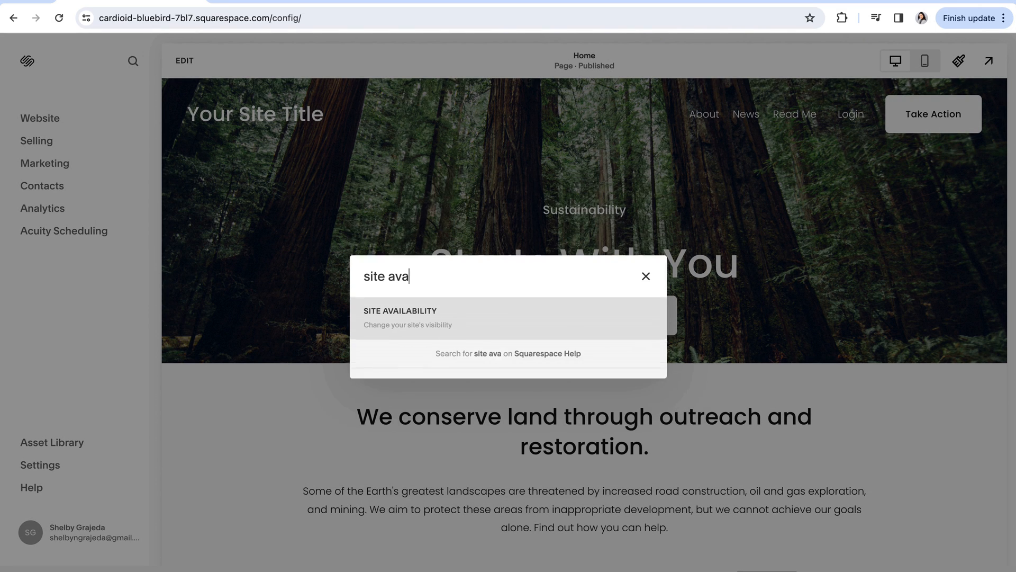
click(401, 317)
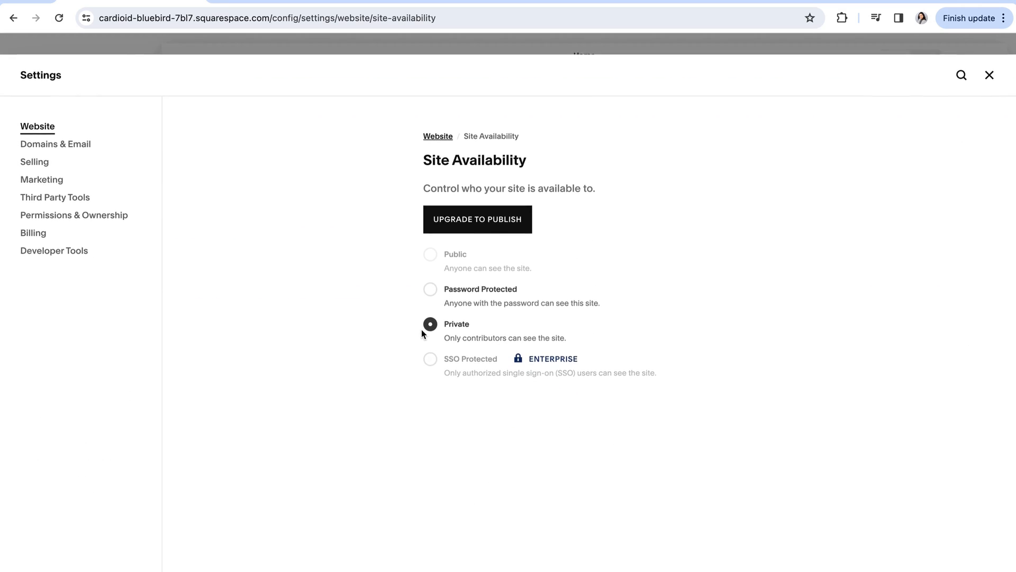
mouse_move(431, 257)
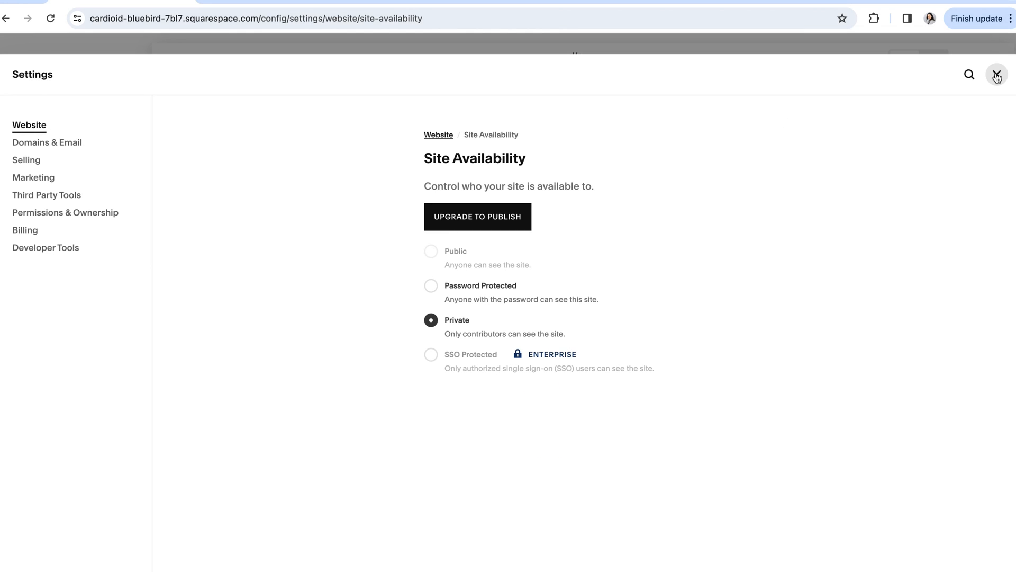
click(997, 74)
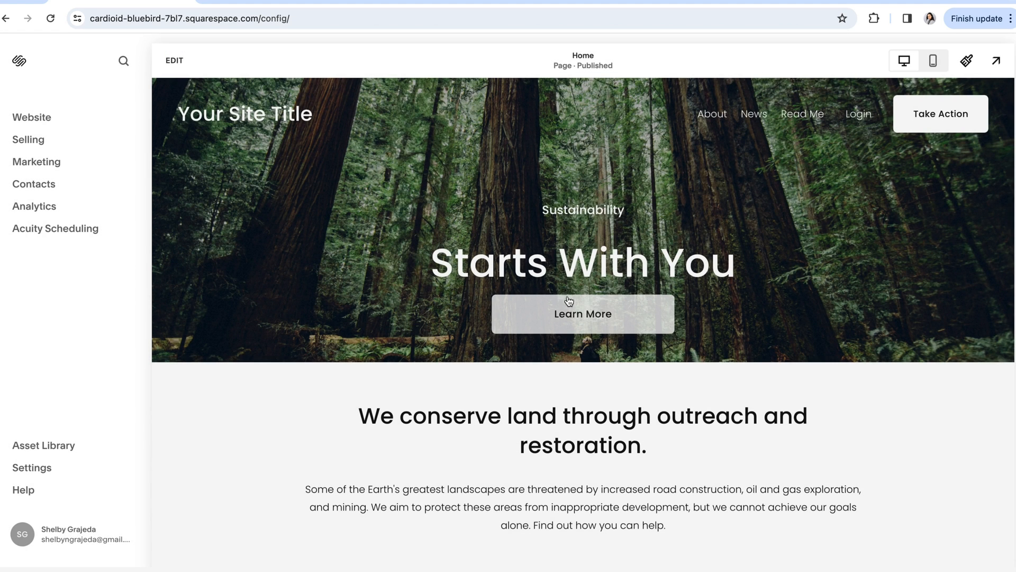